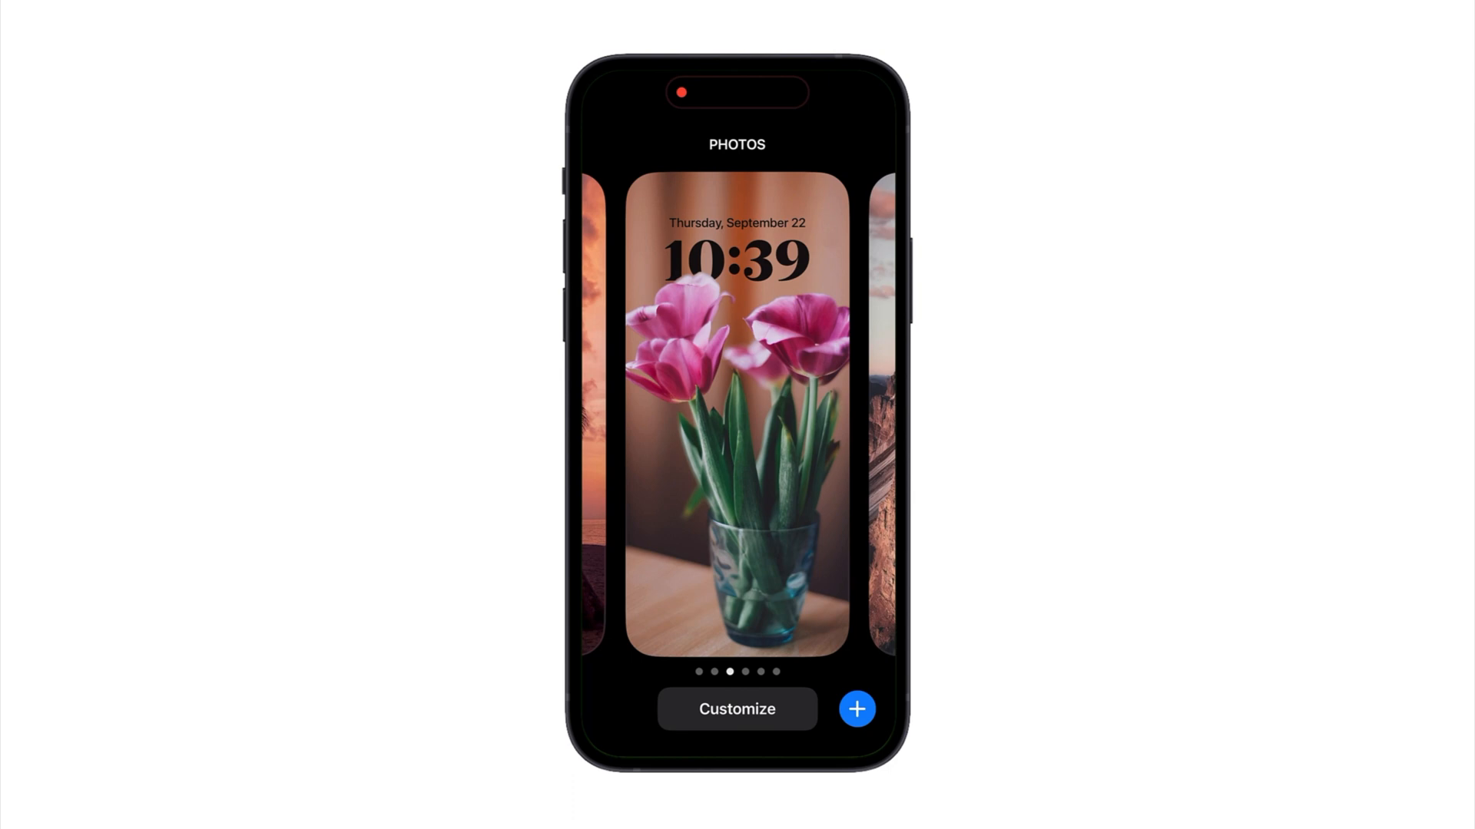
Locate the iPhone 12 row showing 1170 × 2532 in the resolution table, then head to Snappa
{"action": "type", "text": "1170"}
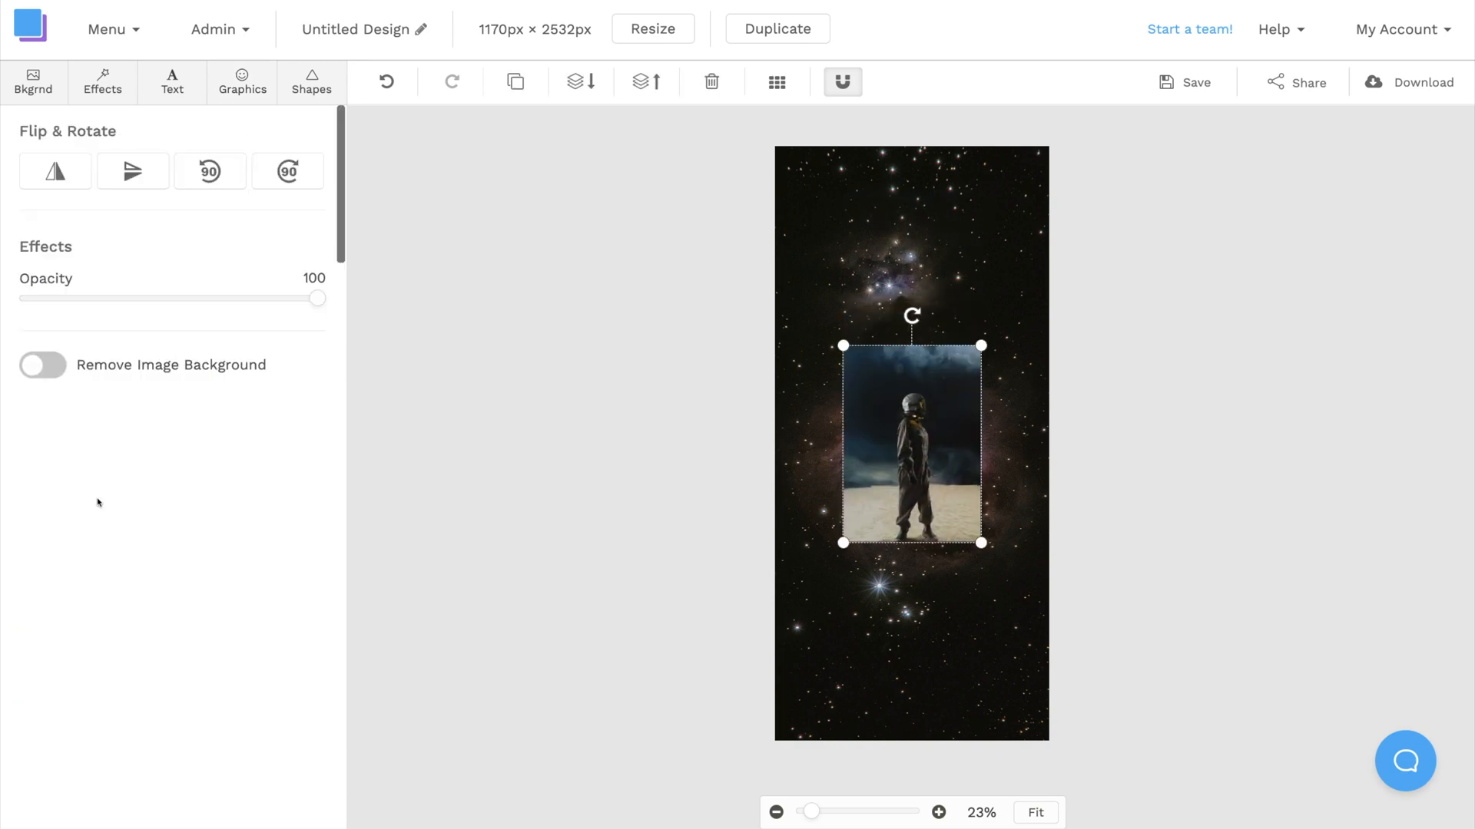
{"action": "left_click", "coordinate": [41, 365]}
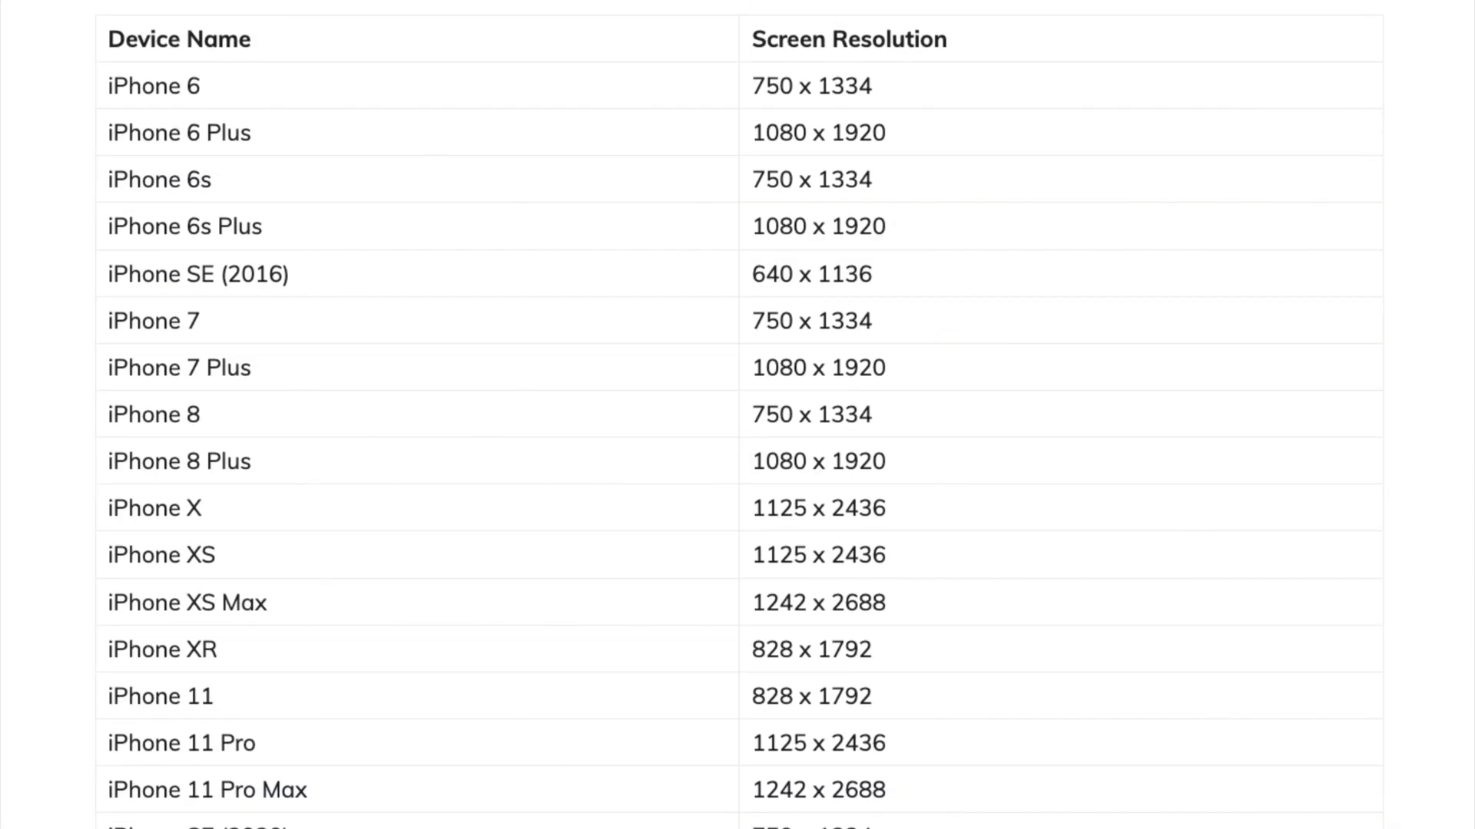
{"action": "scroll", "scroll_direction": "down", "scroll_amount": 3}
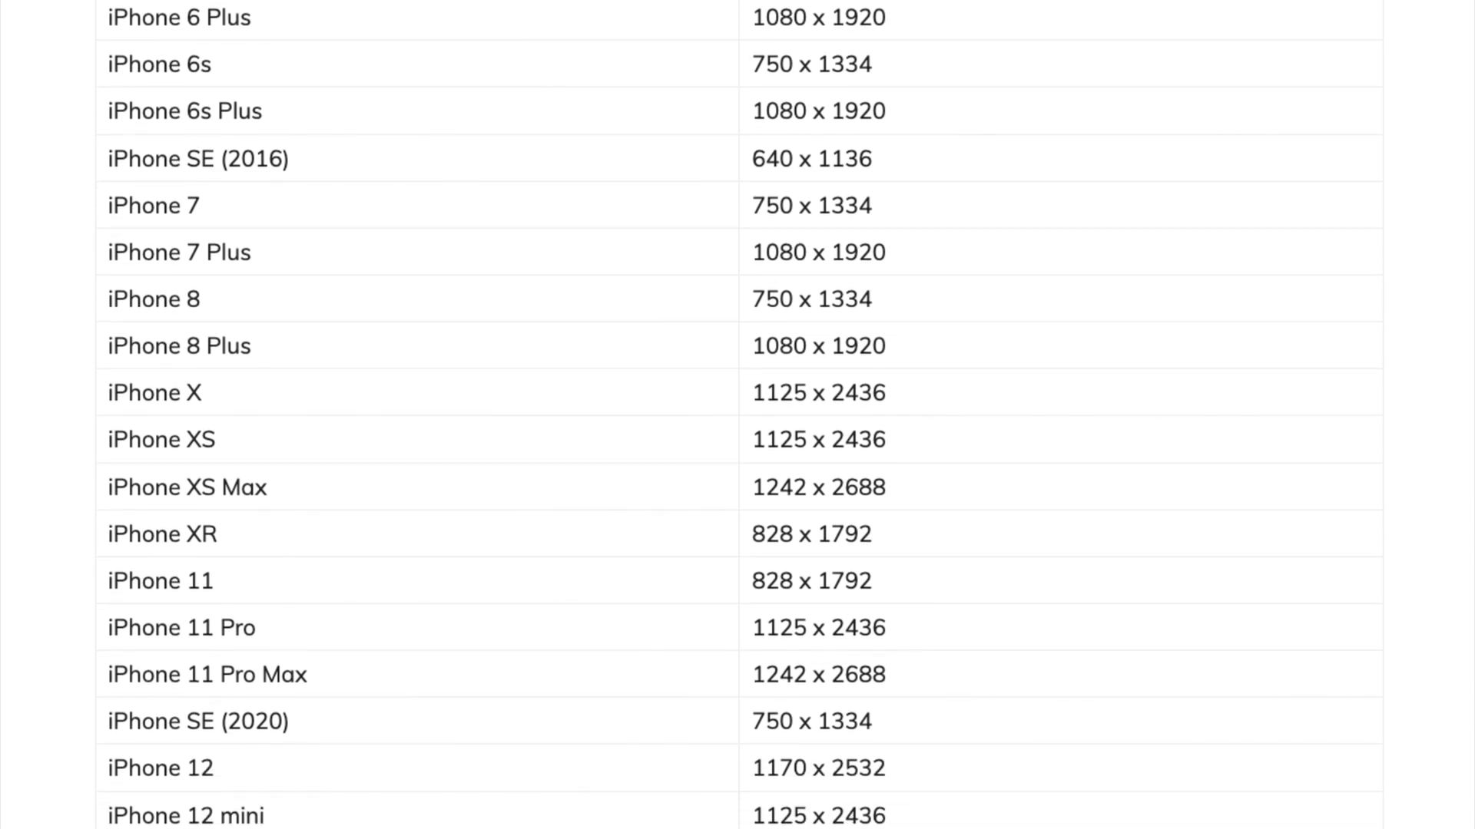
{"action": "scroll", "scroll_direction": "down", "scroll_amount": 3}
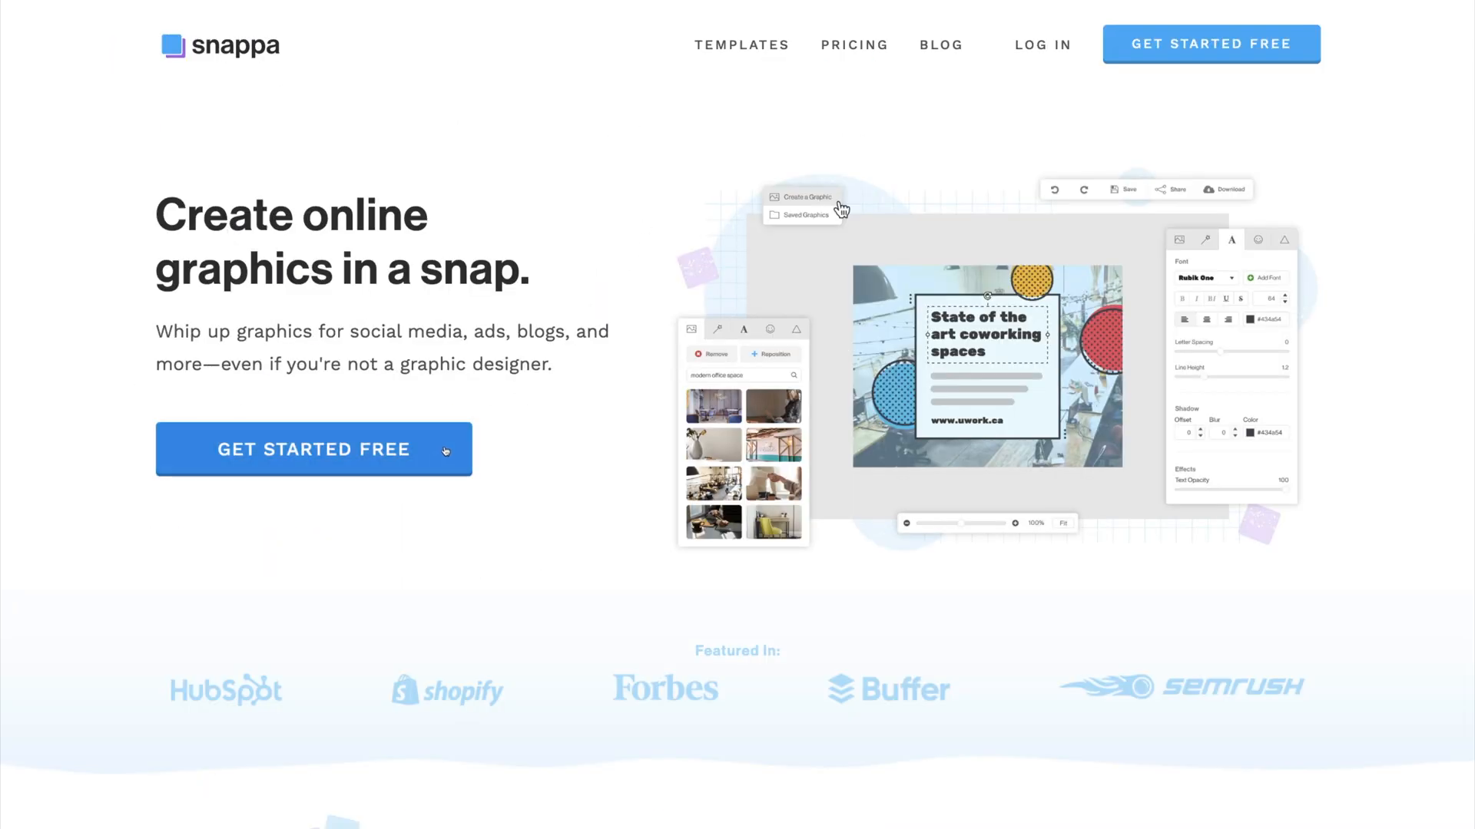
Create a blank custom canvas 1170 px wide by 2532 px tall
{"action": "left_click", "coordinate": [313, 449]}
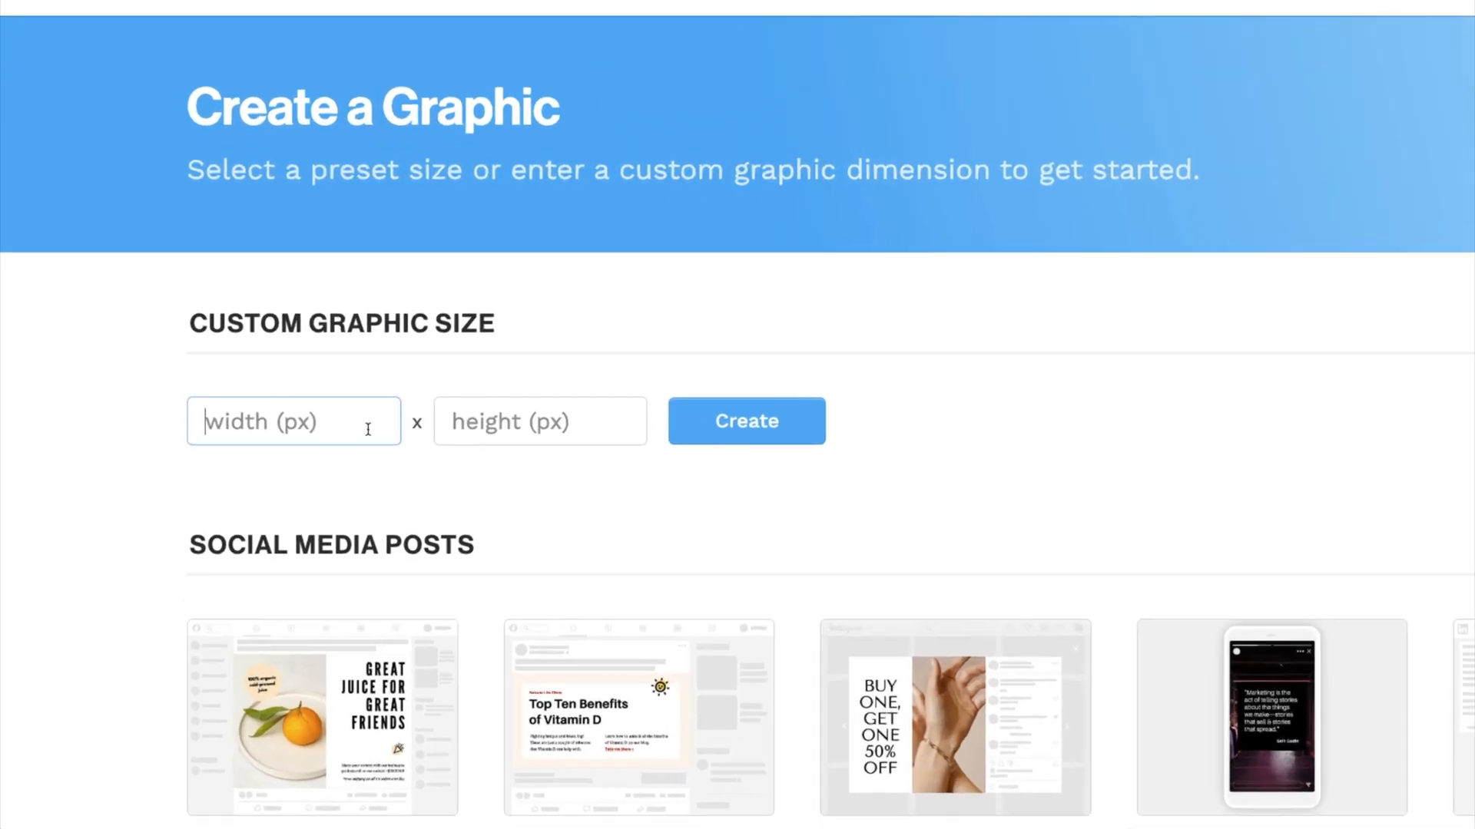
{"action": "type", "text": "2"}
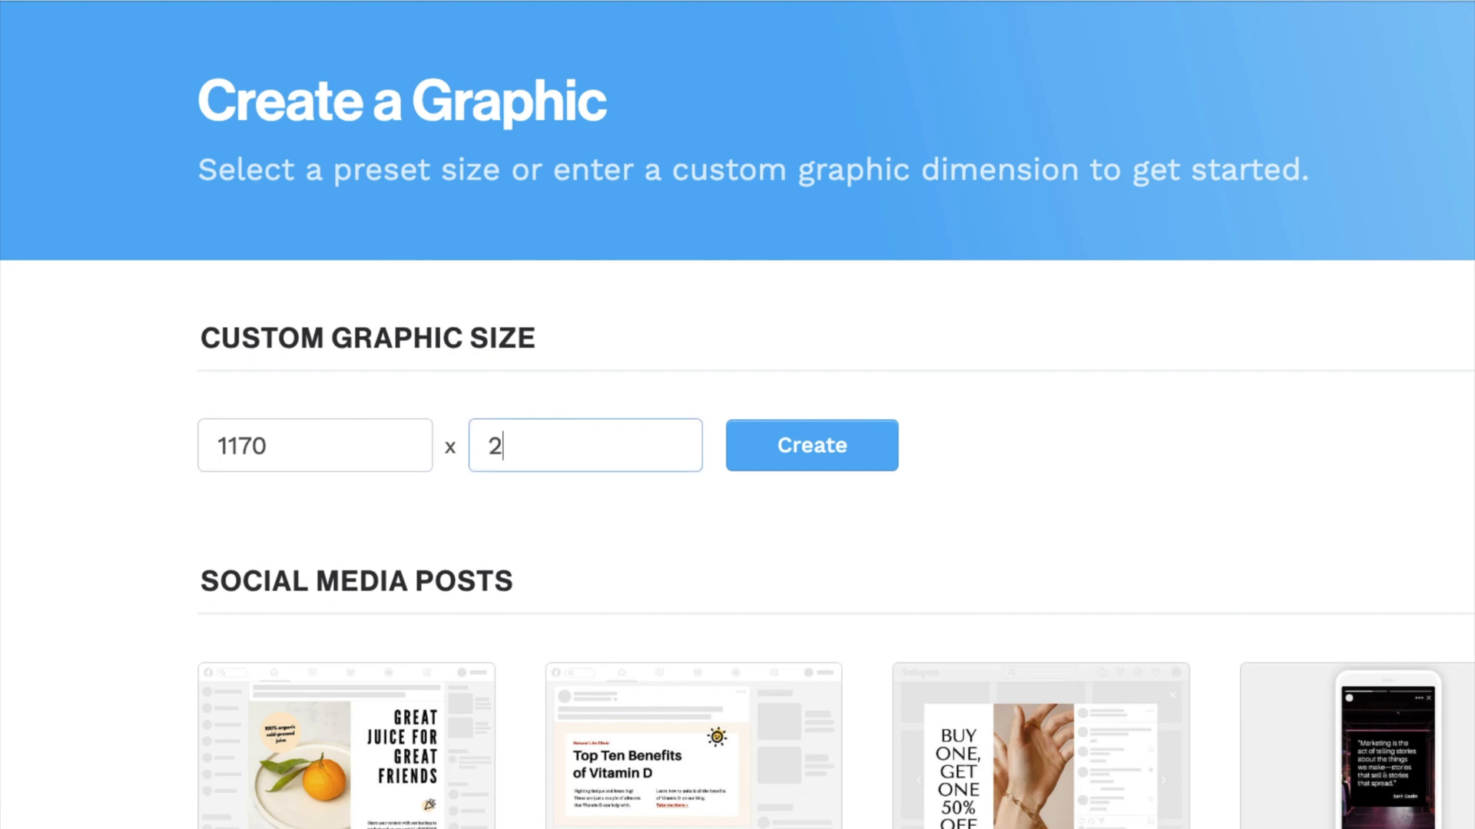
{"action": "left_click", "coordinate": [810, 445]}
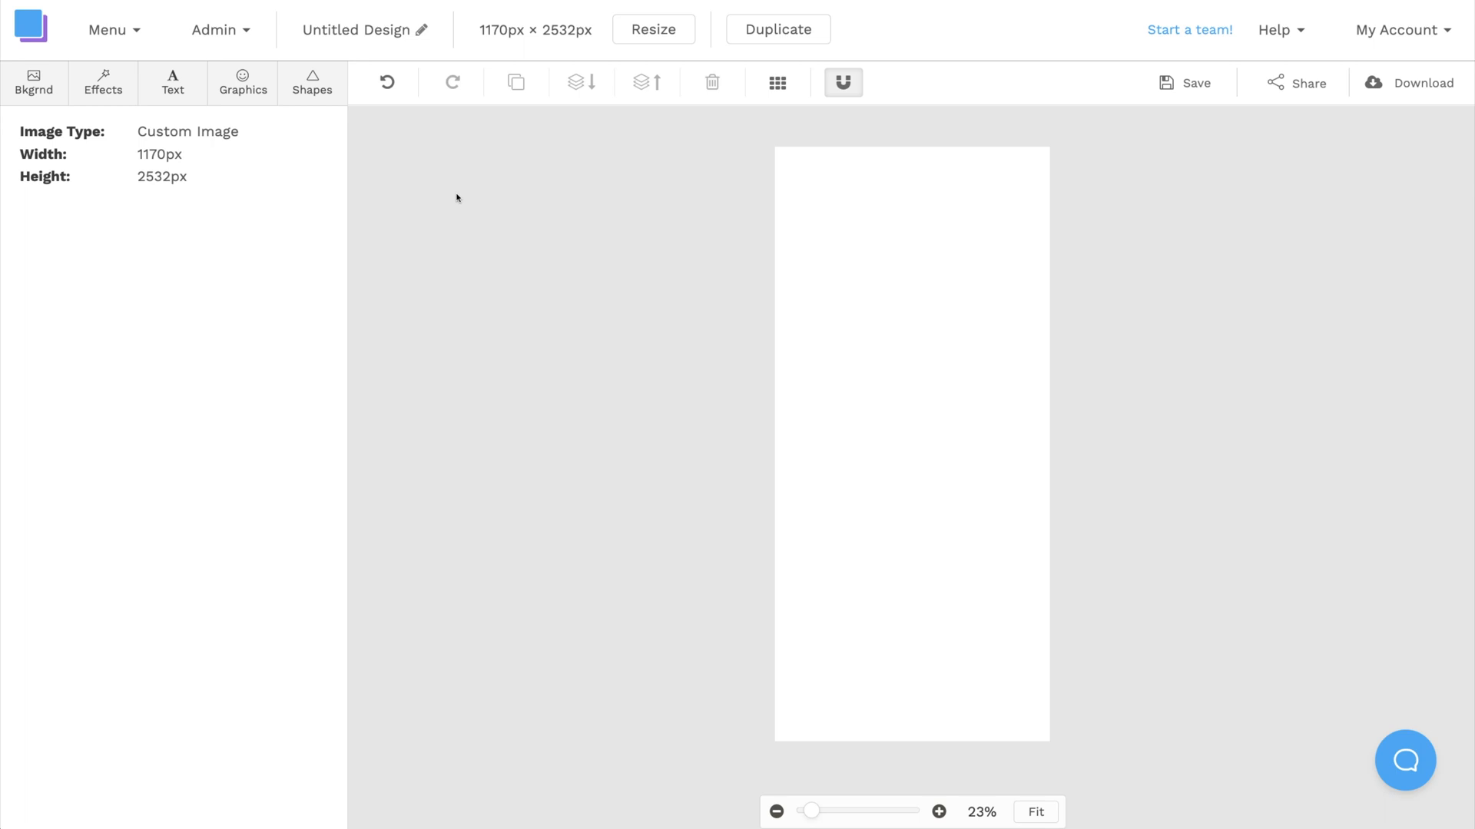
Search the background stock photos for 'galaxy'
{"action": "left_click", "coordinate": [34, 81]}
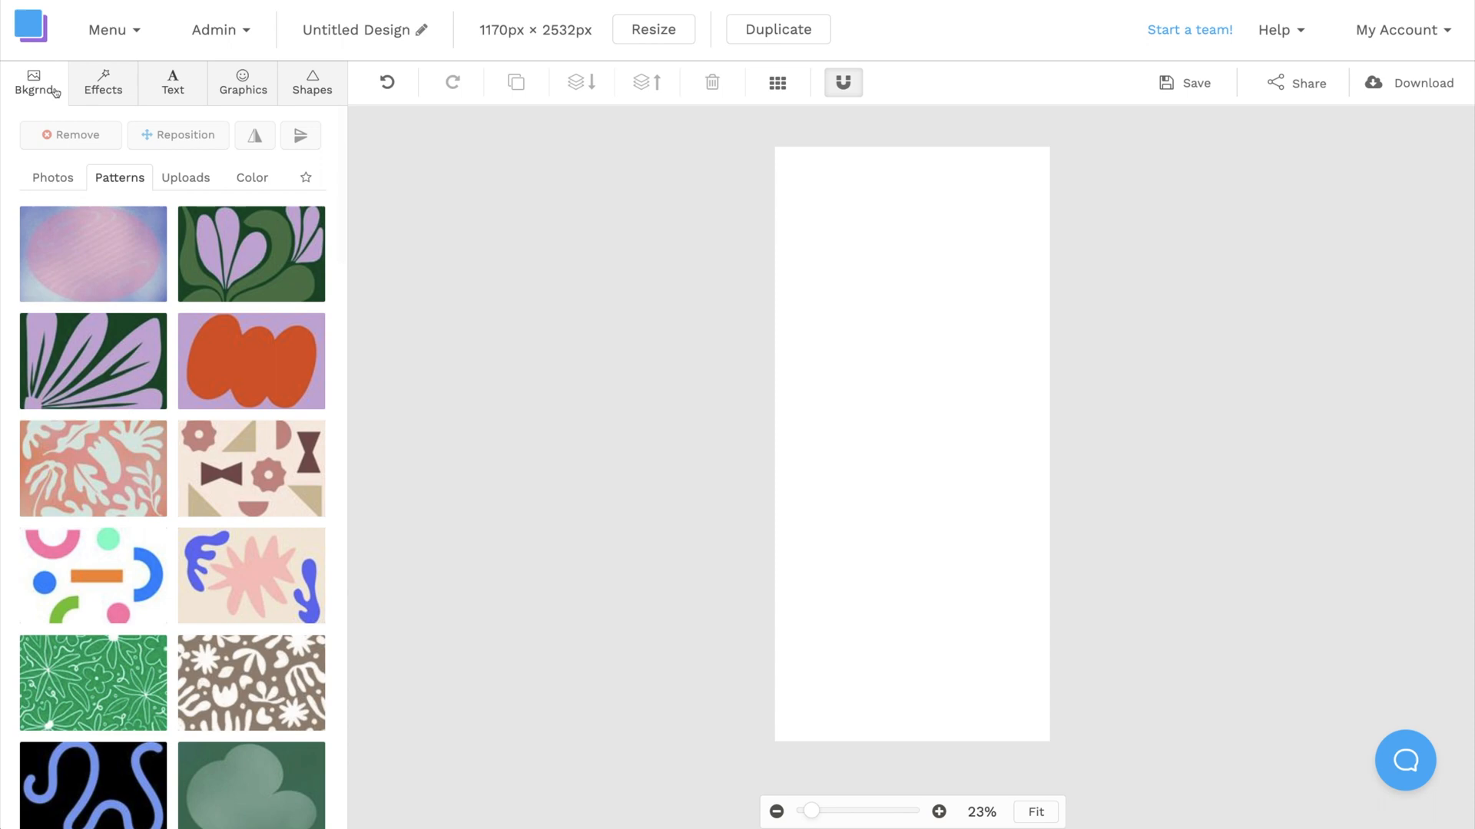
{"action": "scroll", "scroll_direction": "down", "scroll_amount": 3}
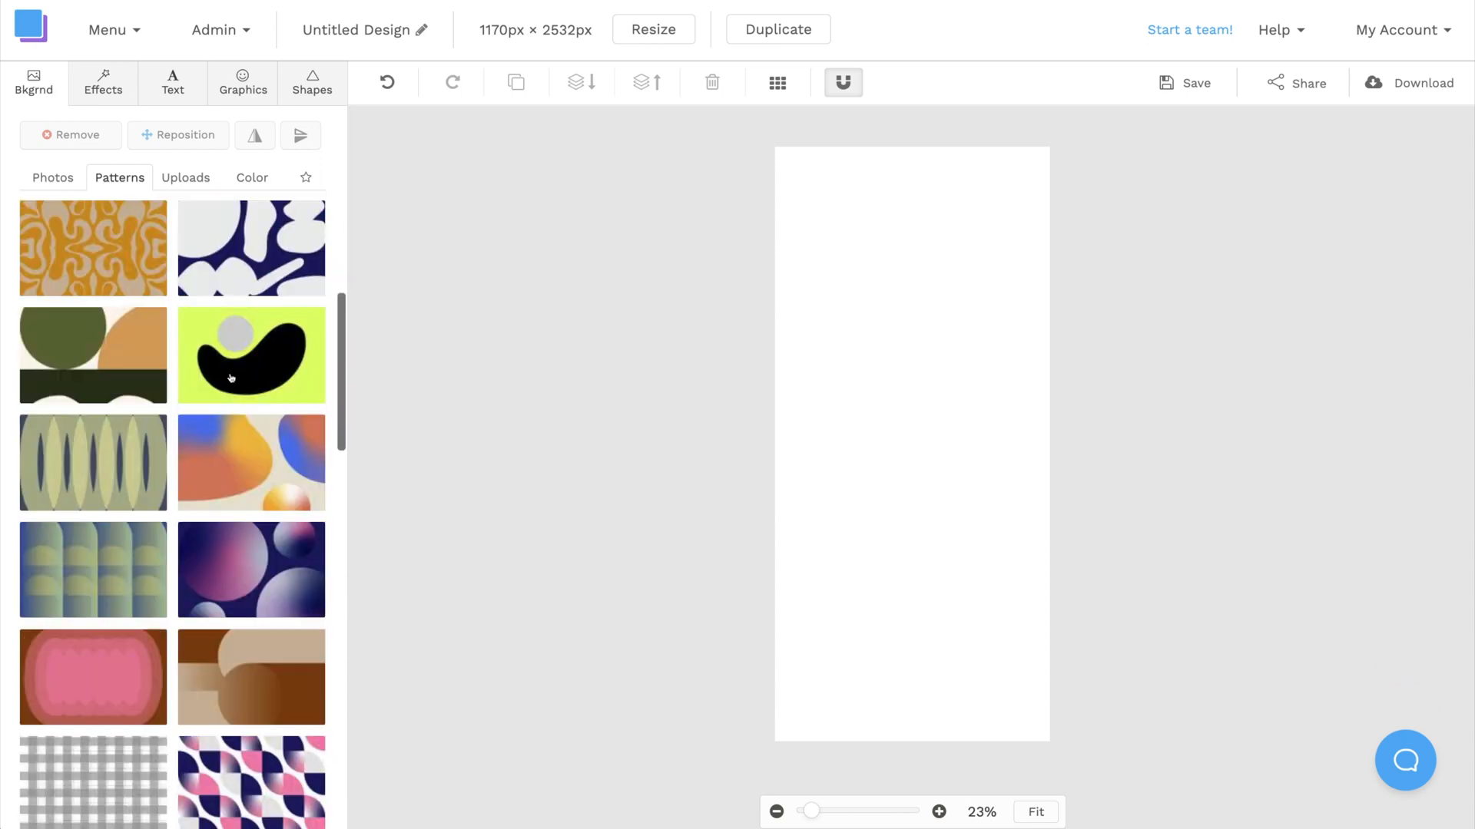
{"action": "scroll", "scroll_direction": "down", "scroll_amount": 3}
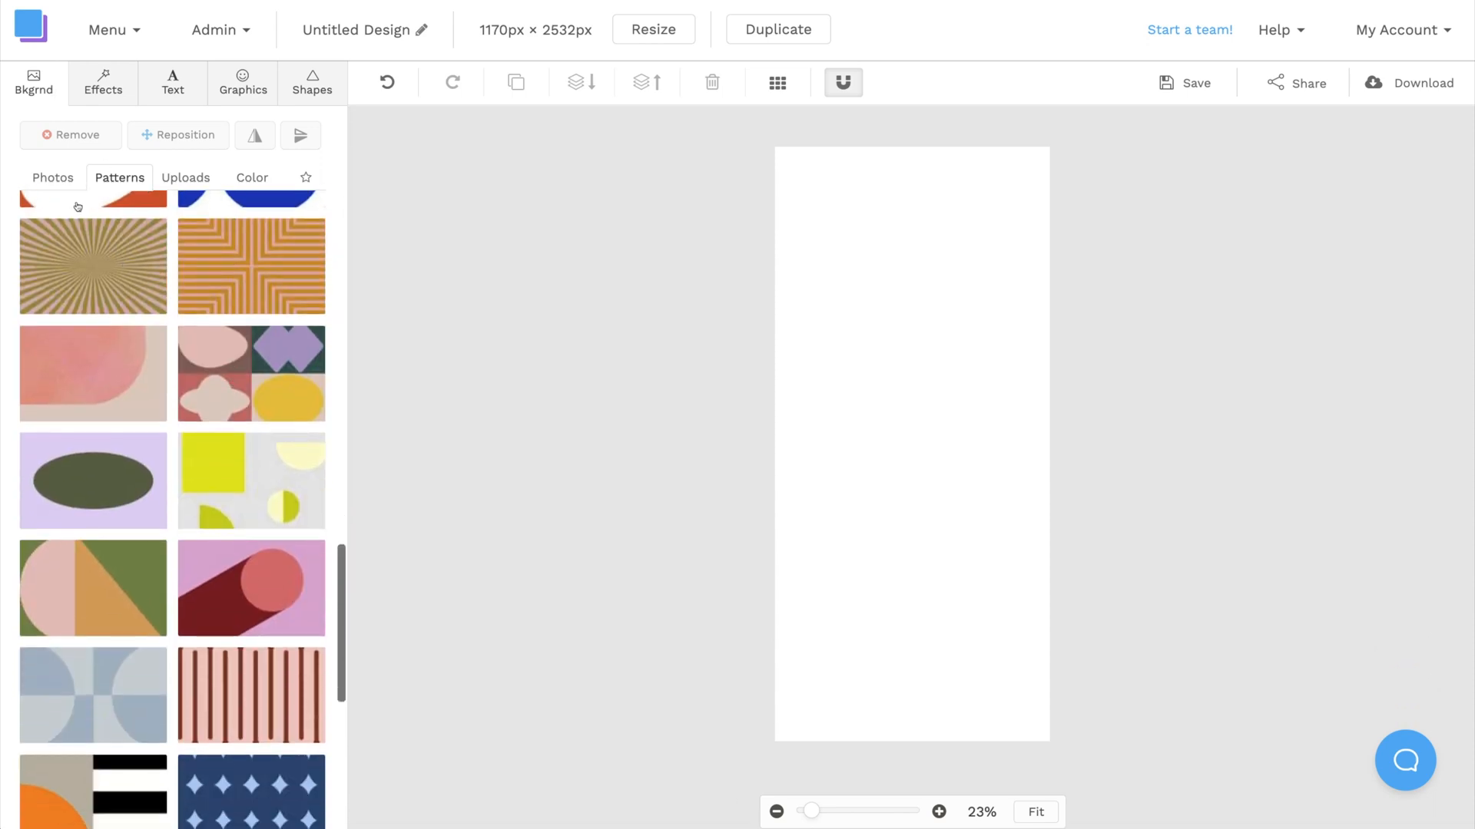
{"action": "left_click", "coordinate": [52, 178]}
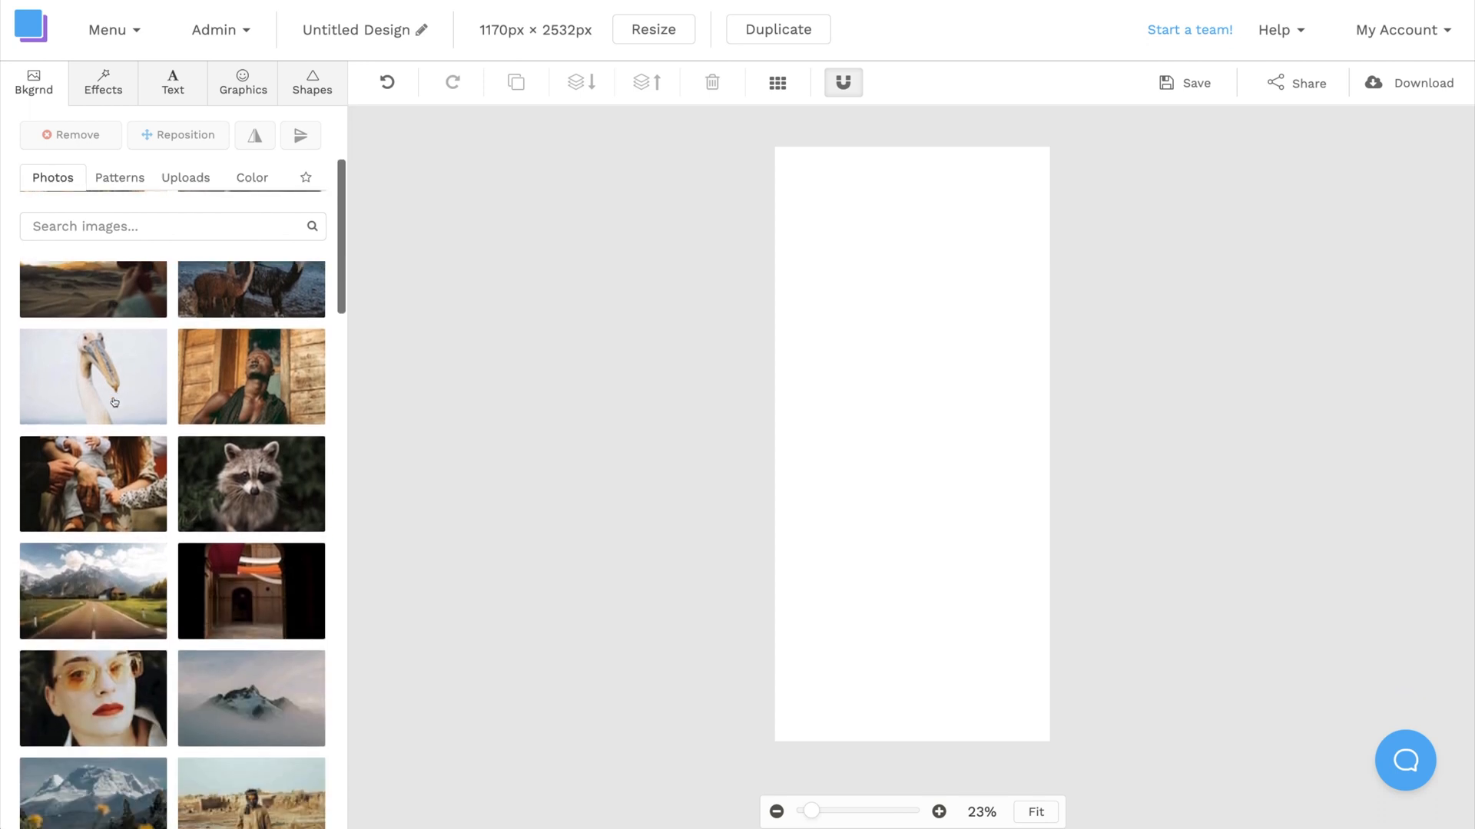
{"action": "scroll", "scroll_direction": "down", "scroll_amount": 3}
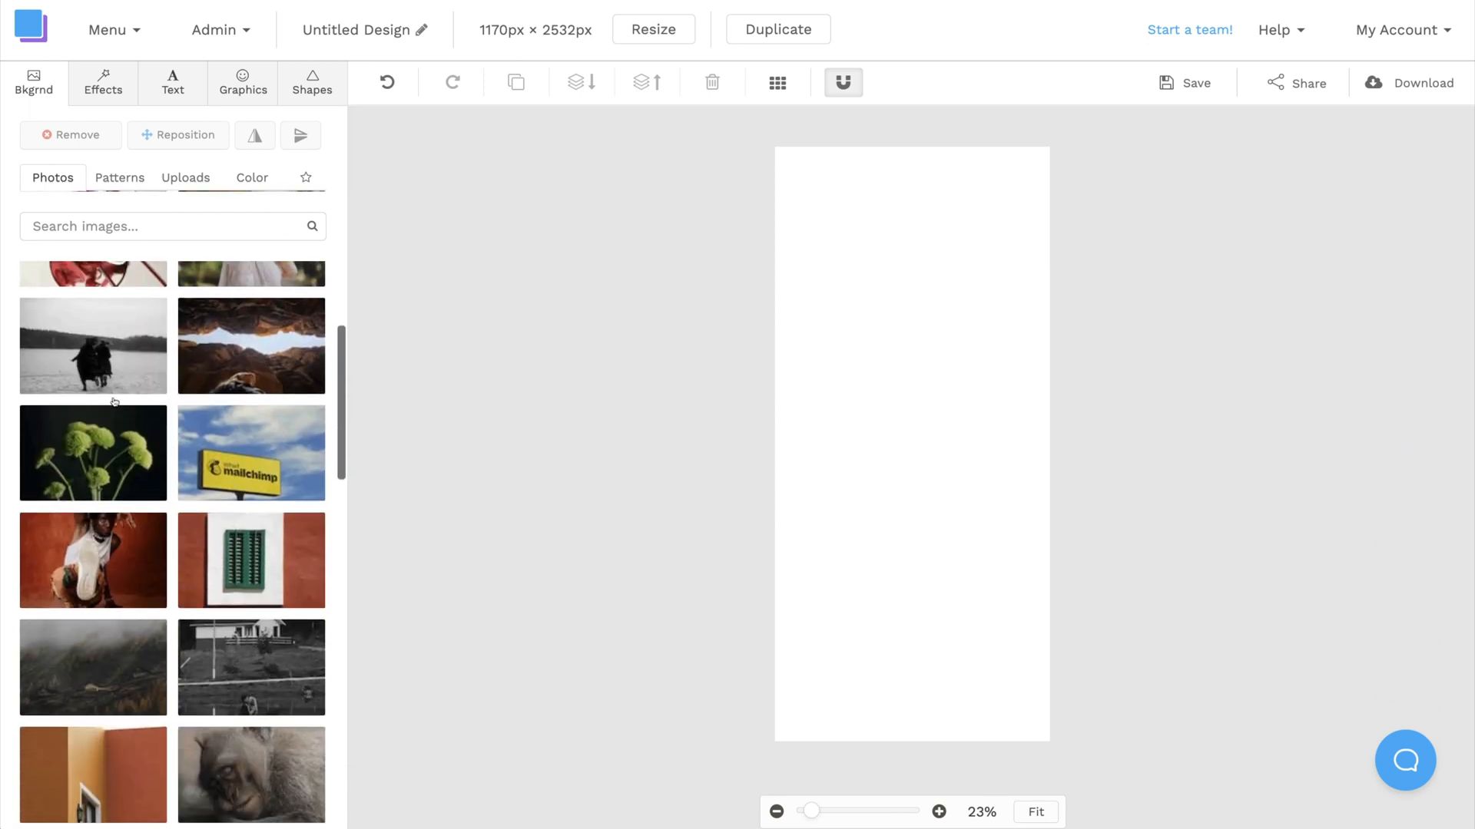
{"action": "scroll", "scroll_direction": "down", "scroll_amount": 3}
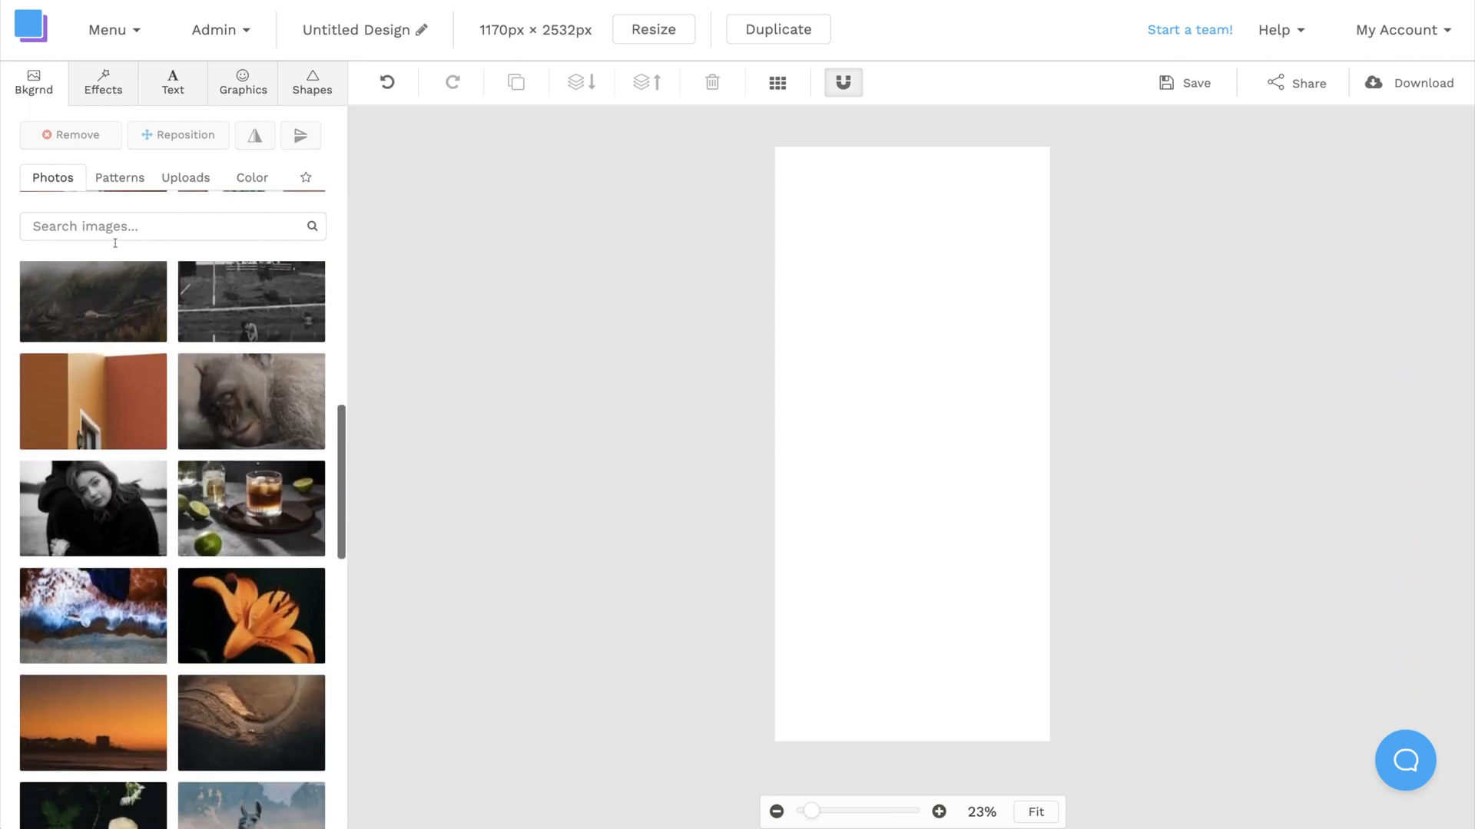
{"action": "type", "text": "galaxy"}
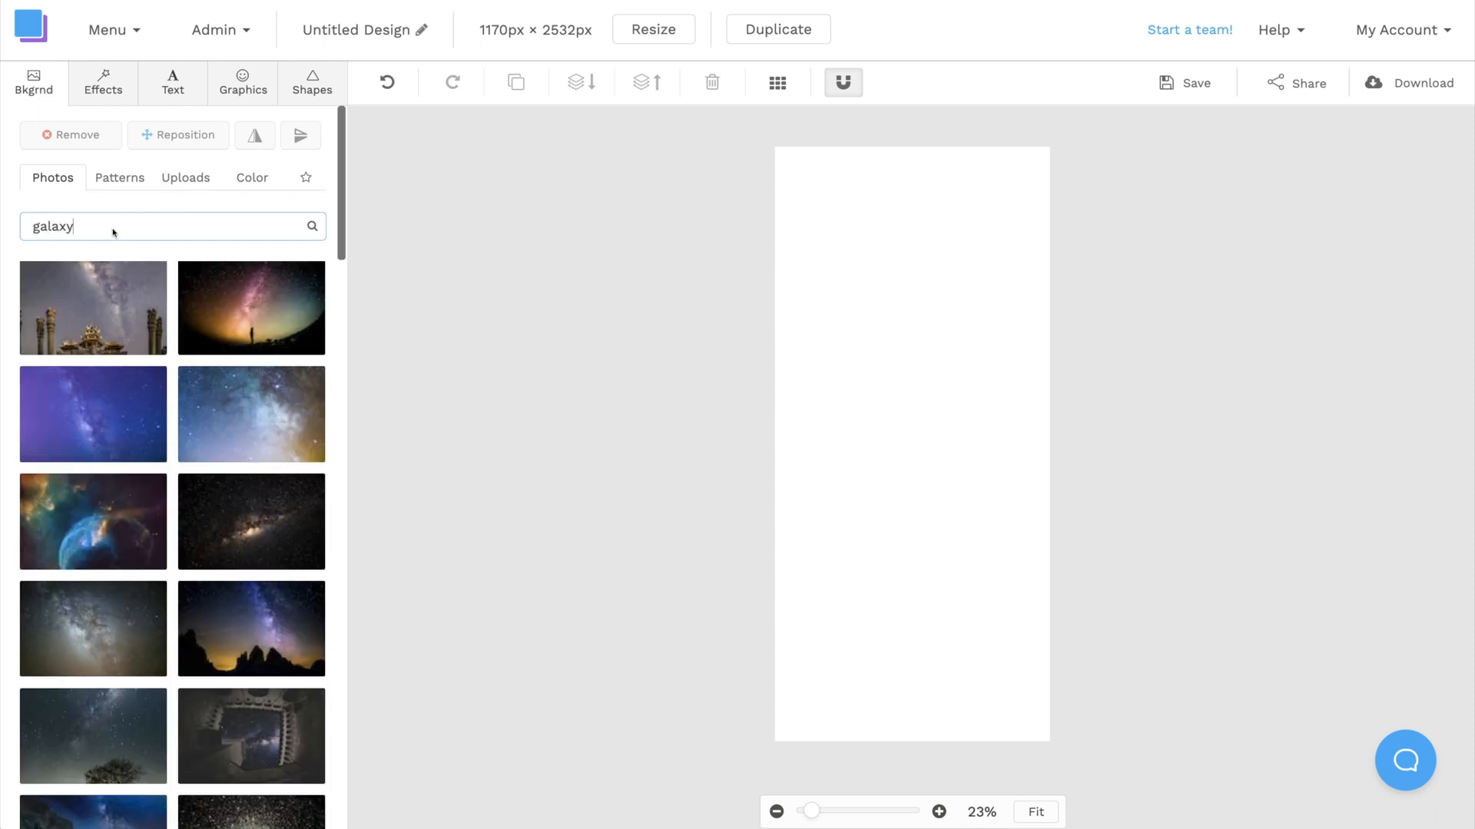
Choose the starry pink nebula photo as the canvas background
{"action": "scroll", "scroll_direction": "down", "scroll_amount": 3}
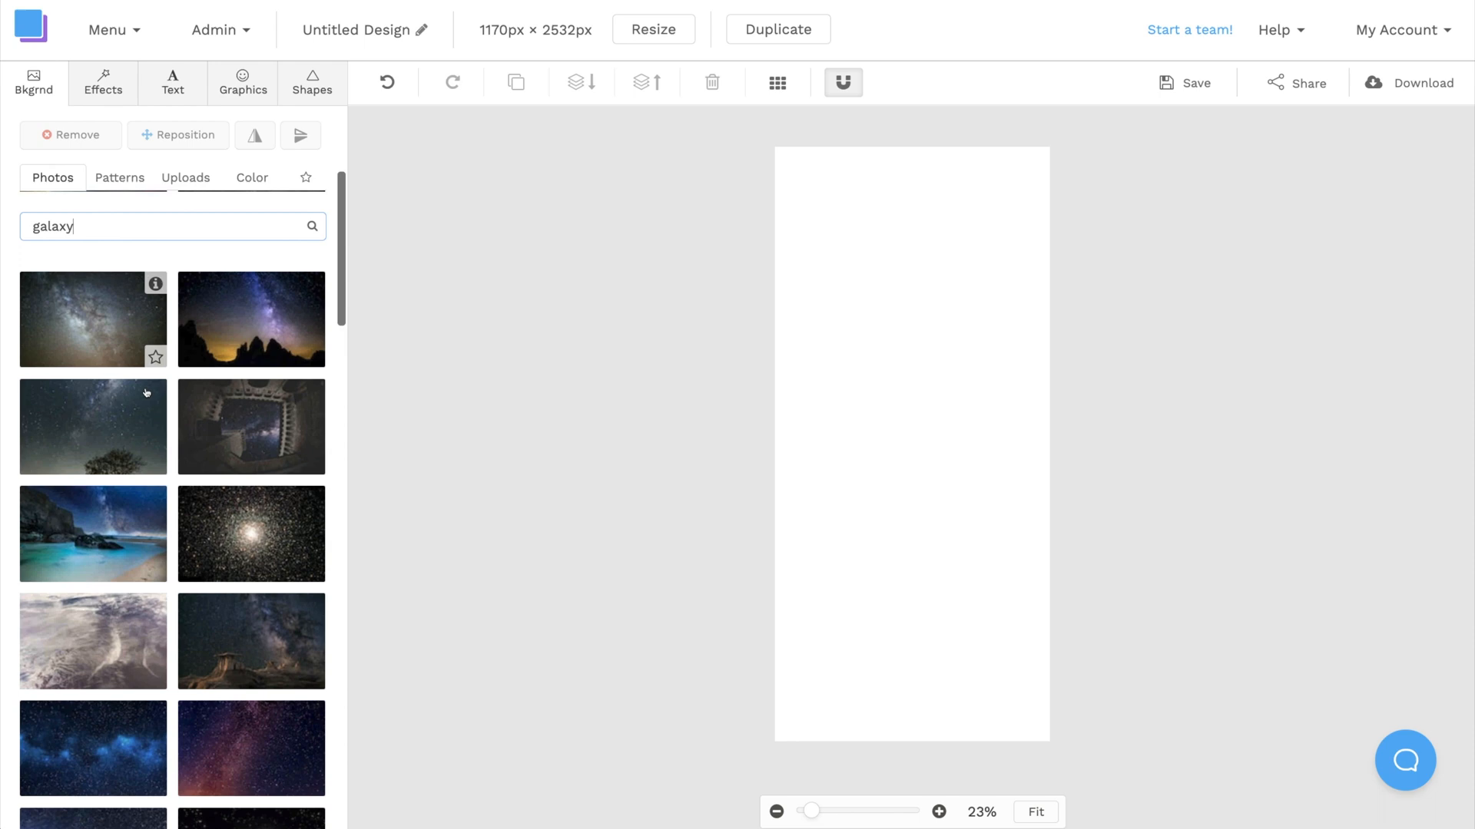
{"action": "scroll", "scroll_direction": "down", "scroll_amount": 3}
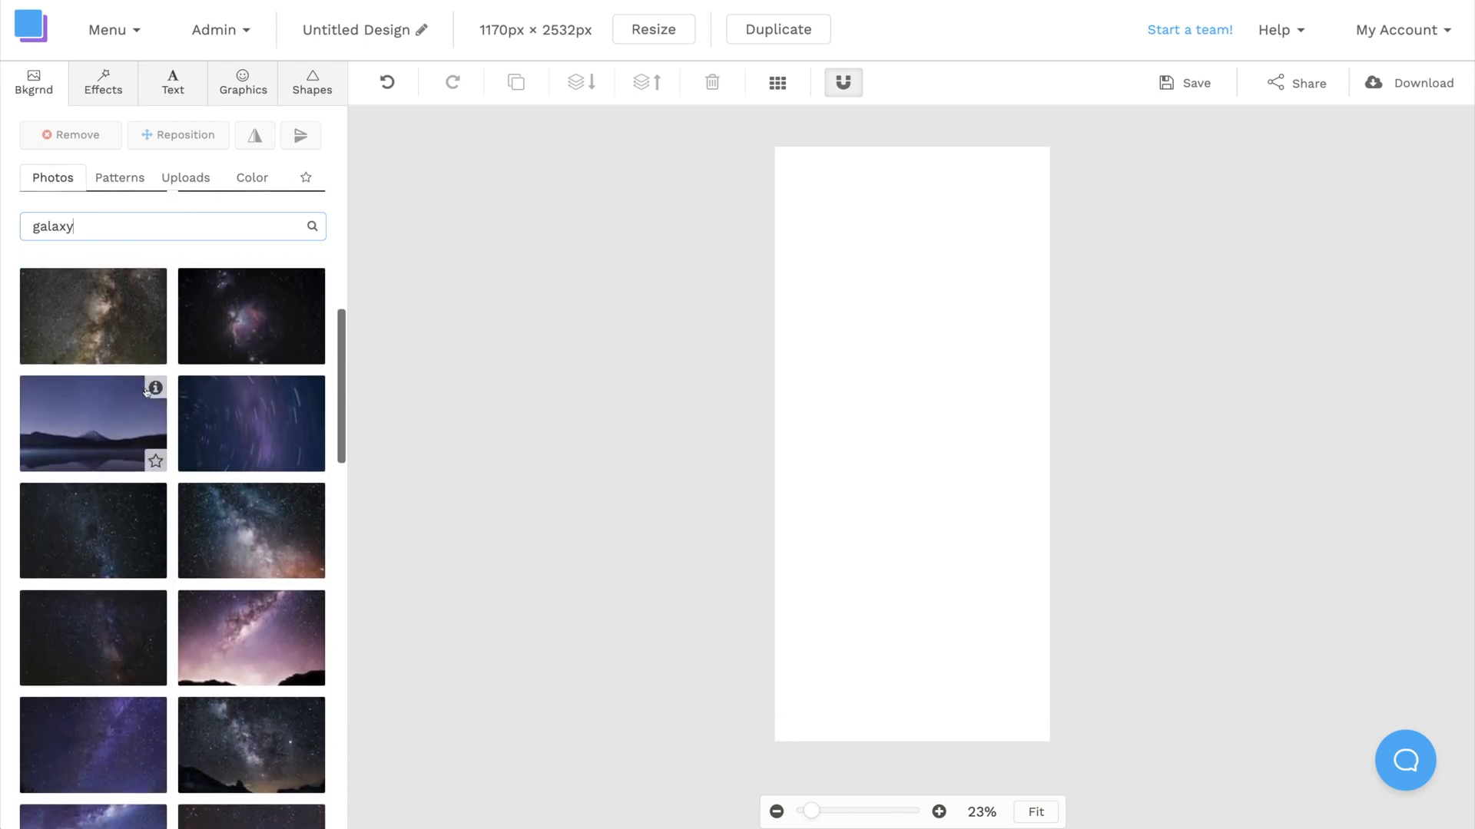
{"action": "scroll", "scroll_direction": "down", "scroll_amount": 3}
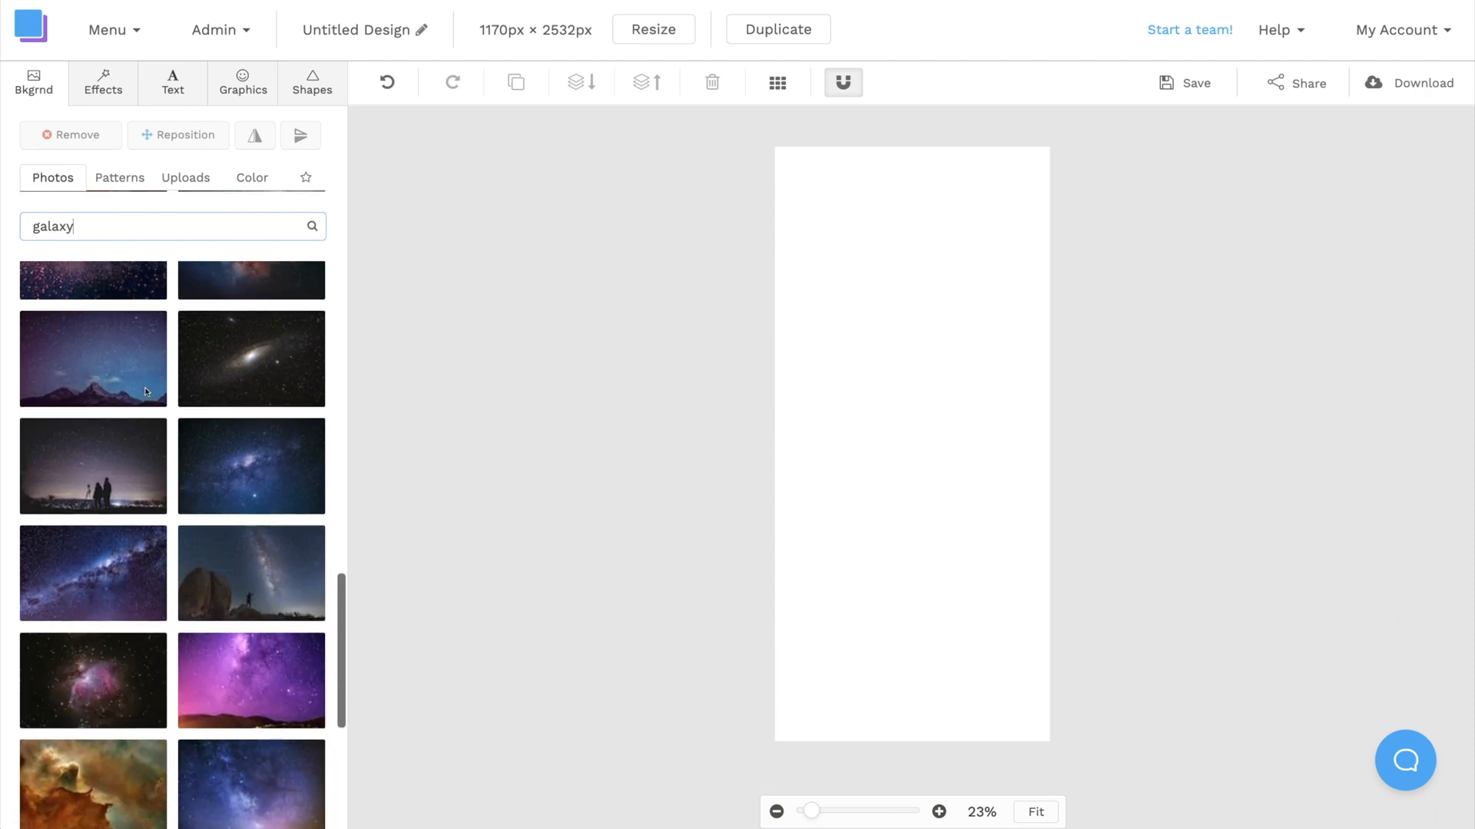
{"action": "scroll", "scroll_direction": "down", "scroll_amount": 3}
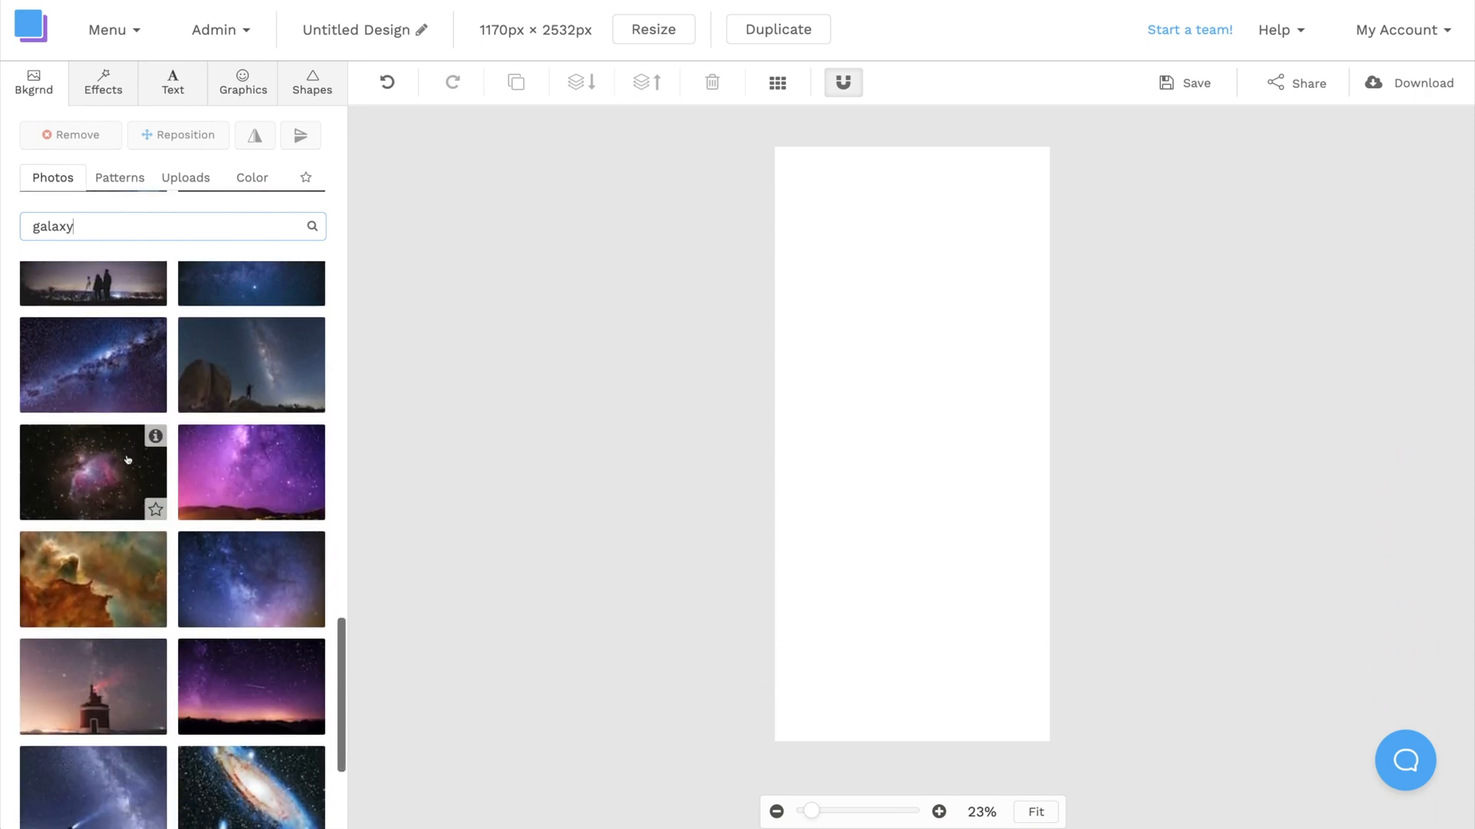
{"action": "left_click", "coordinate": [92, 472]}
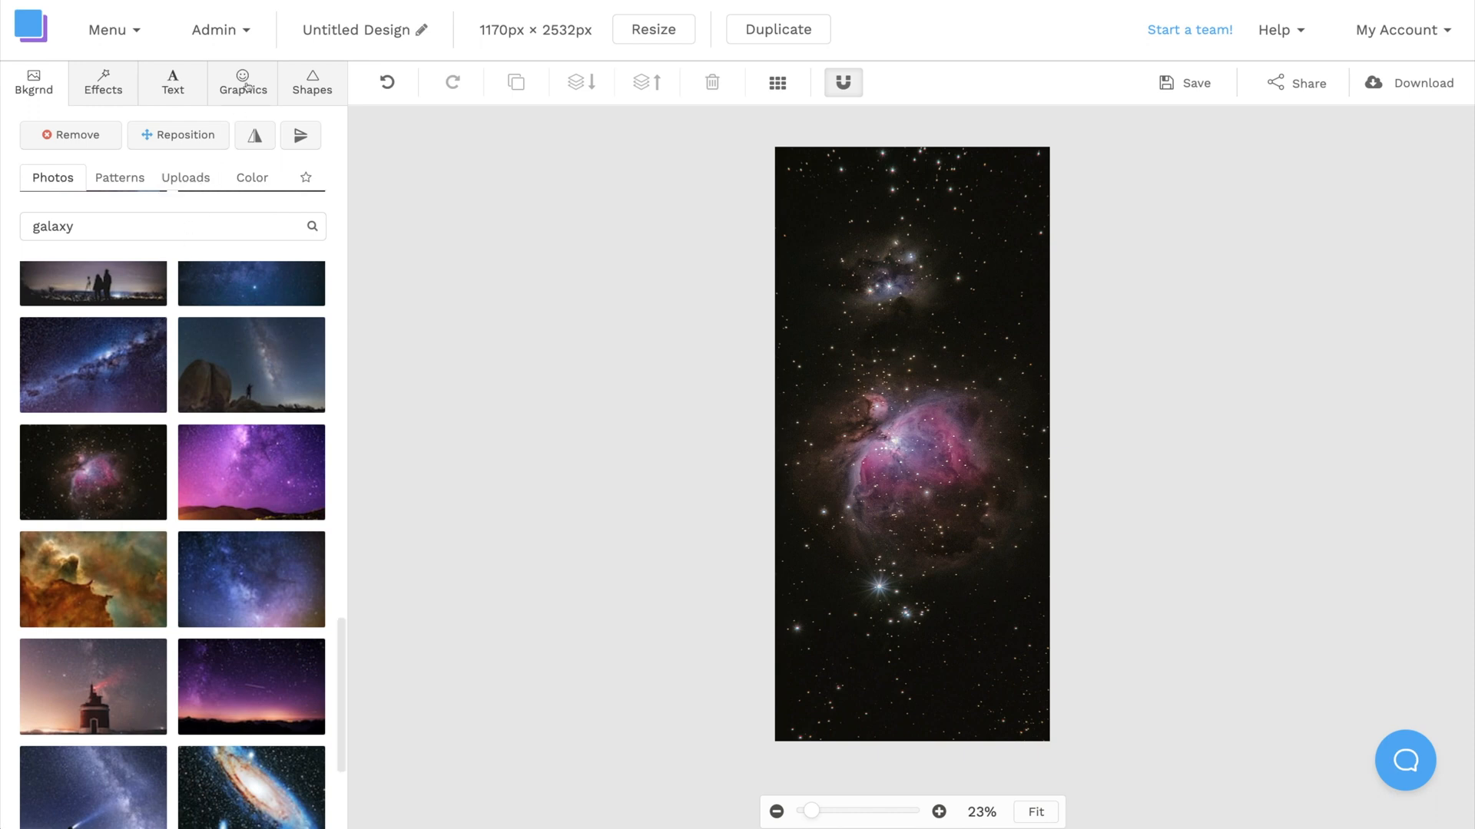
{"action": "left_click", "coordinate": [243, 83]}
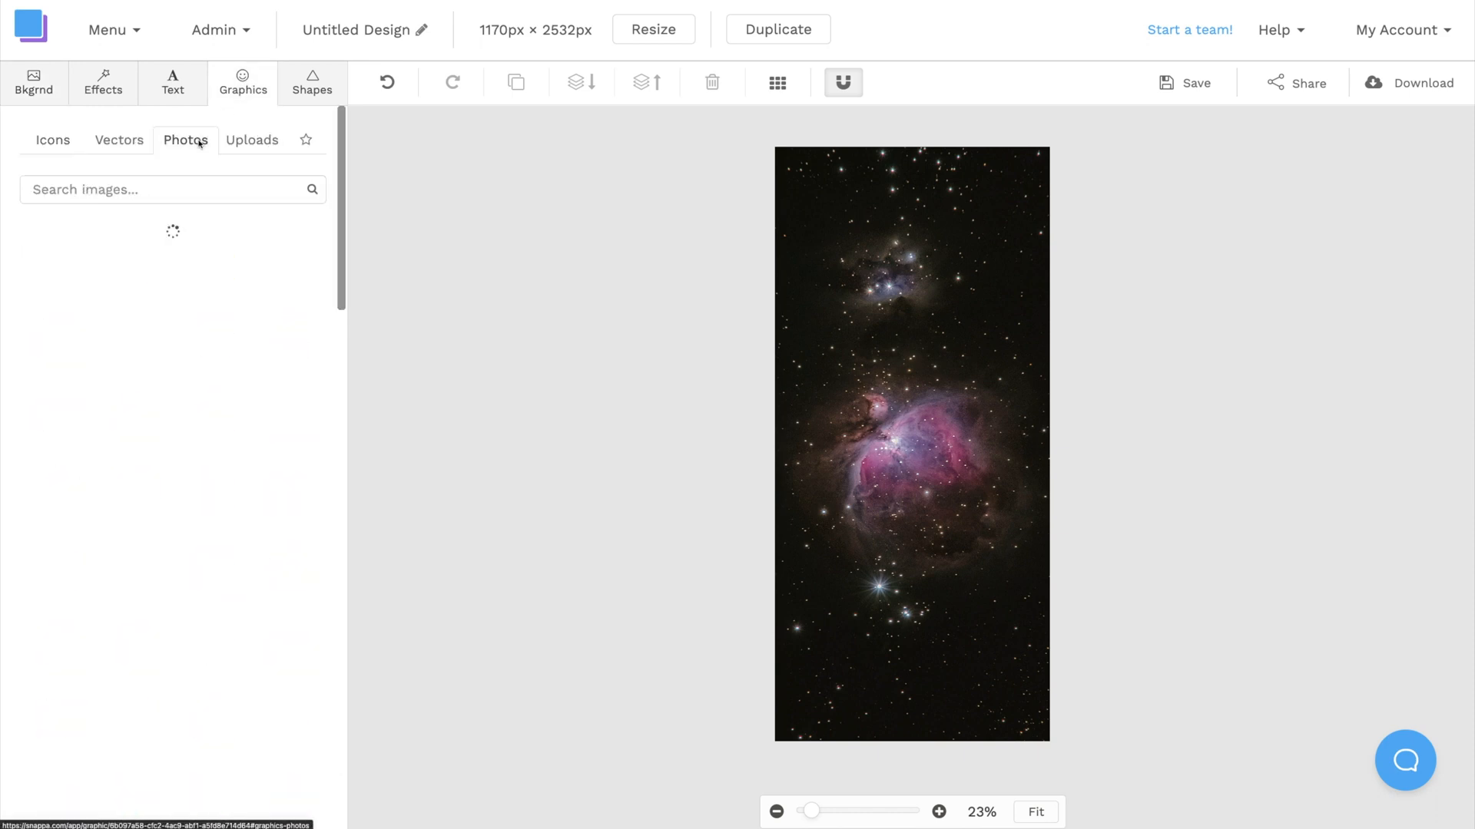
{"action": "type", "text": "astronaut"}
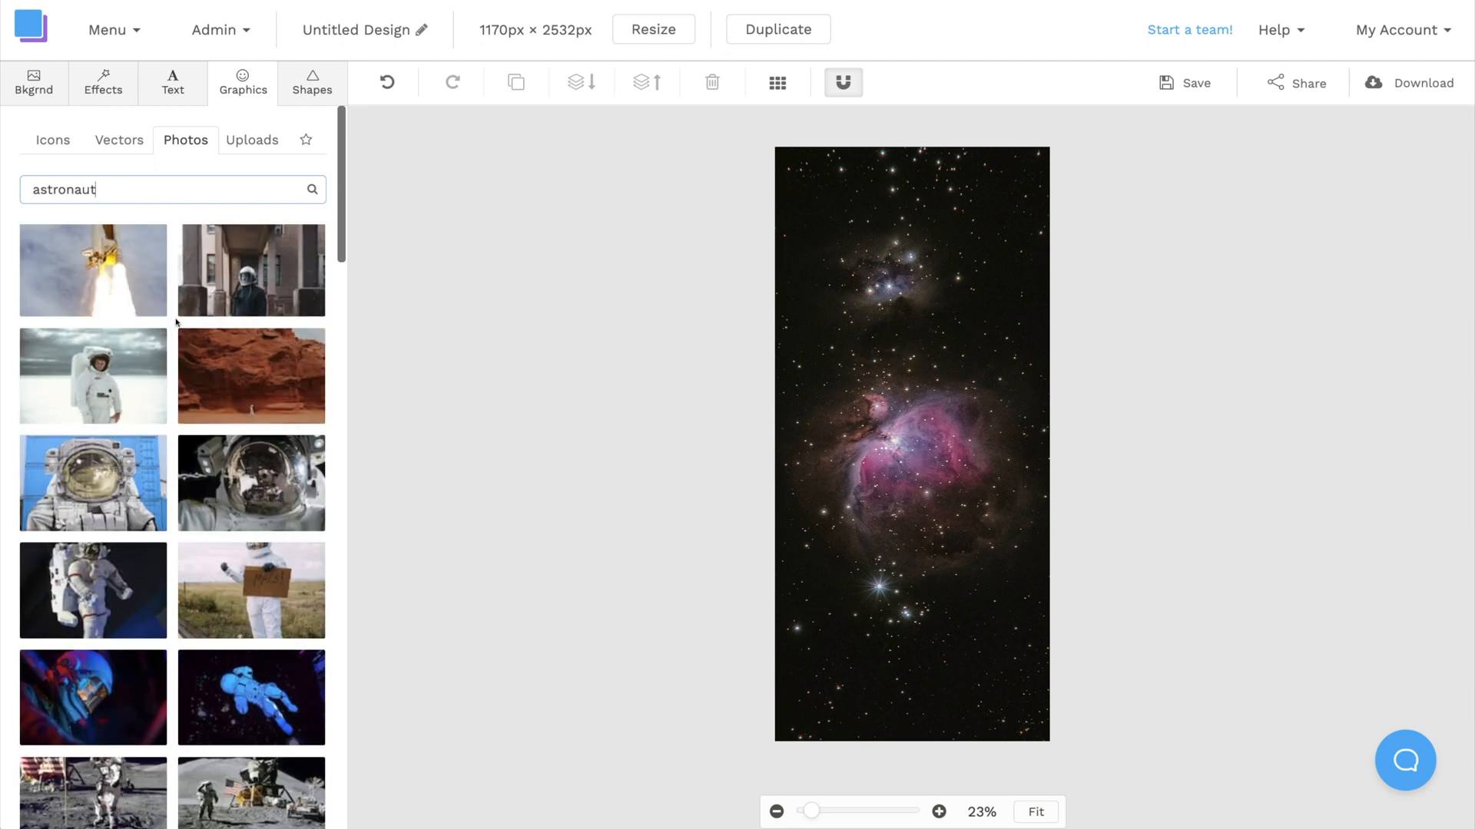
{"action": "scroll", "scroll_direction": "down", "scroll_amount": 3}
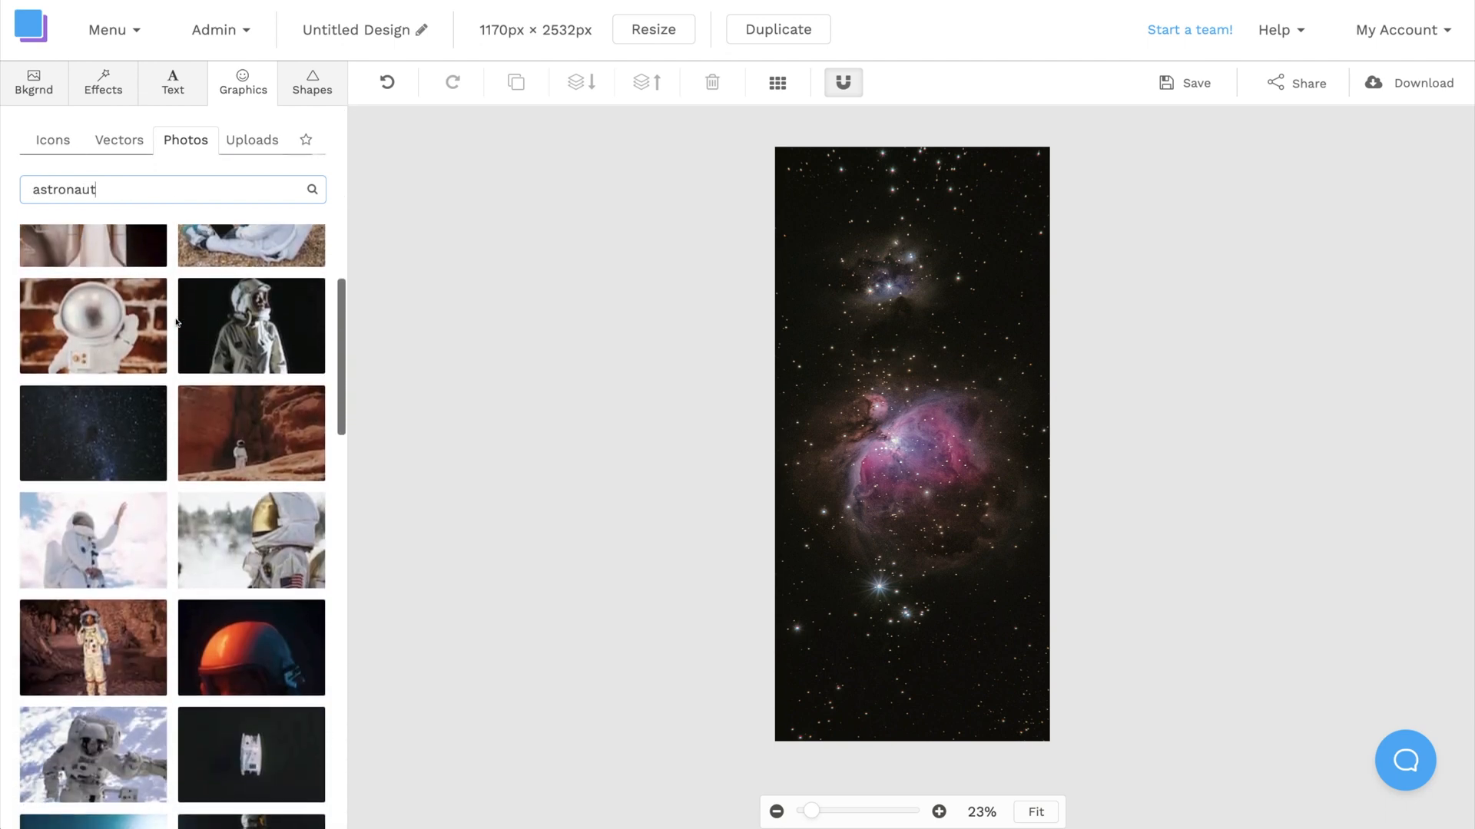
{"action": "scroll", "scroll_direction": "down", "scroll_amount": 3}
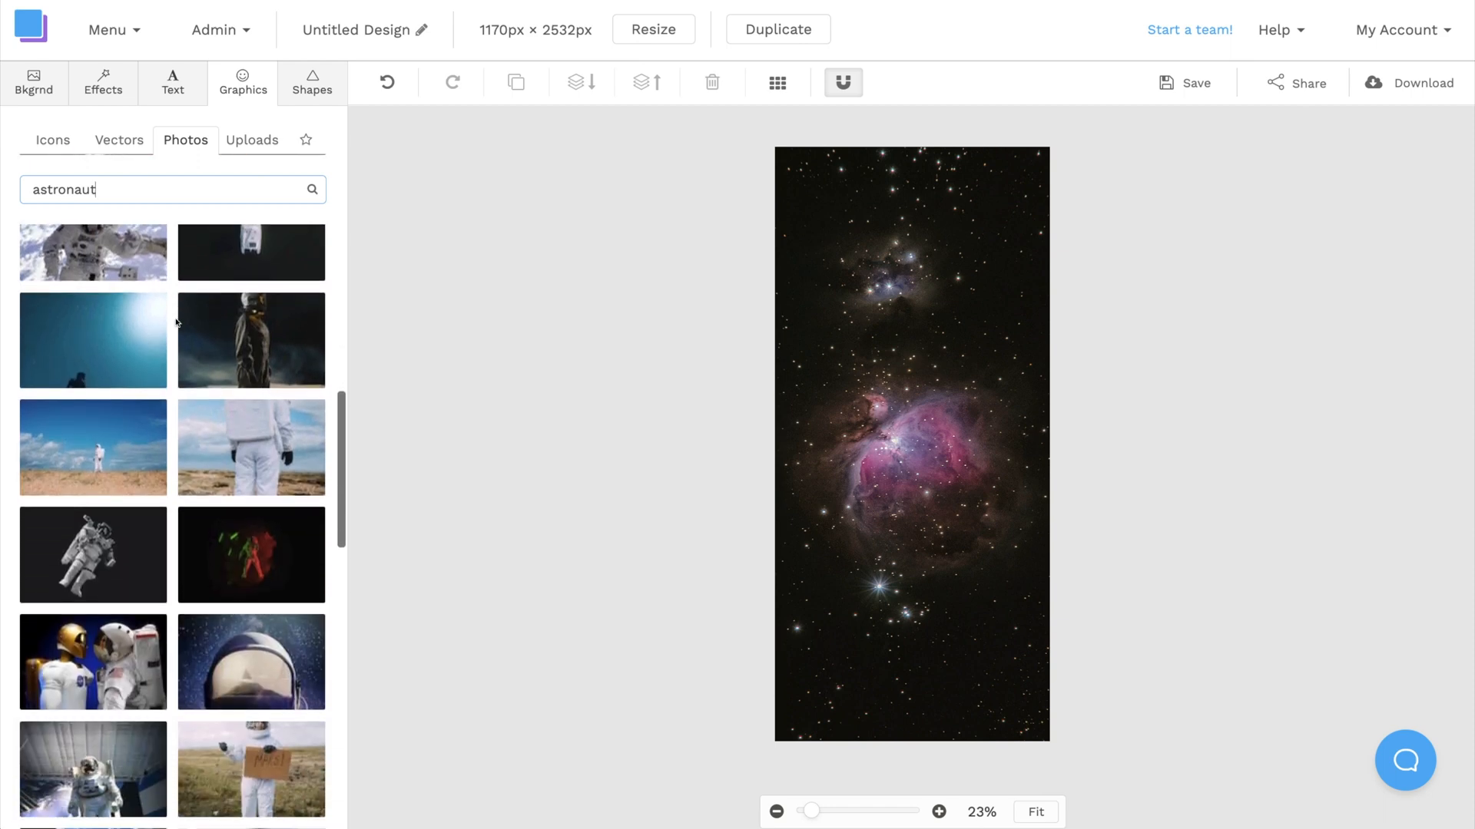
{"action": "left_click", "coordinate": [250, 139]}
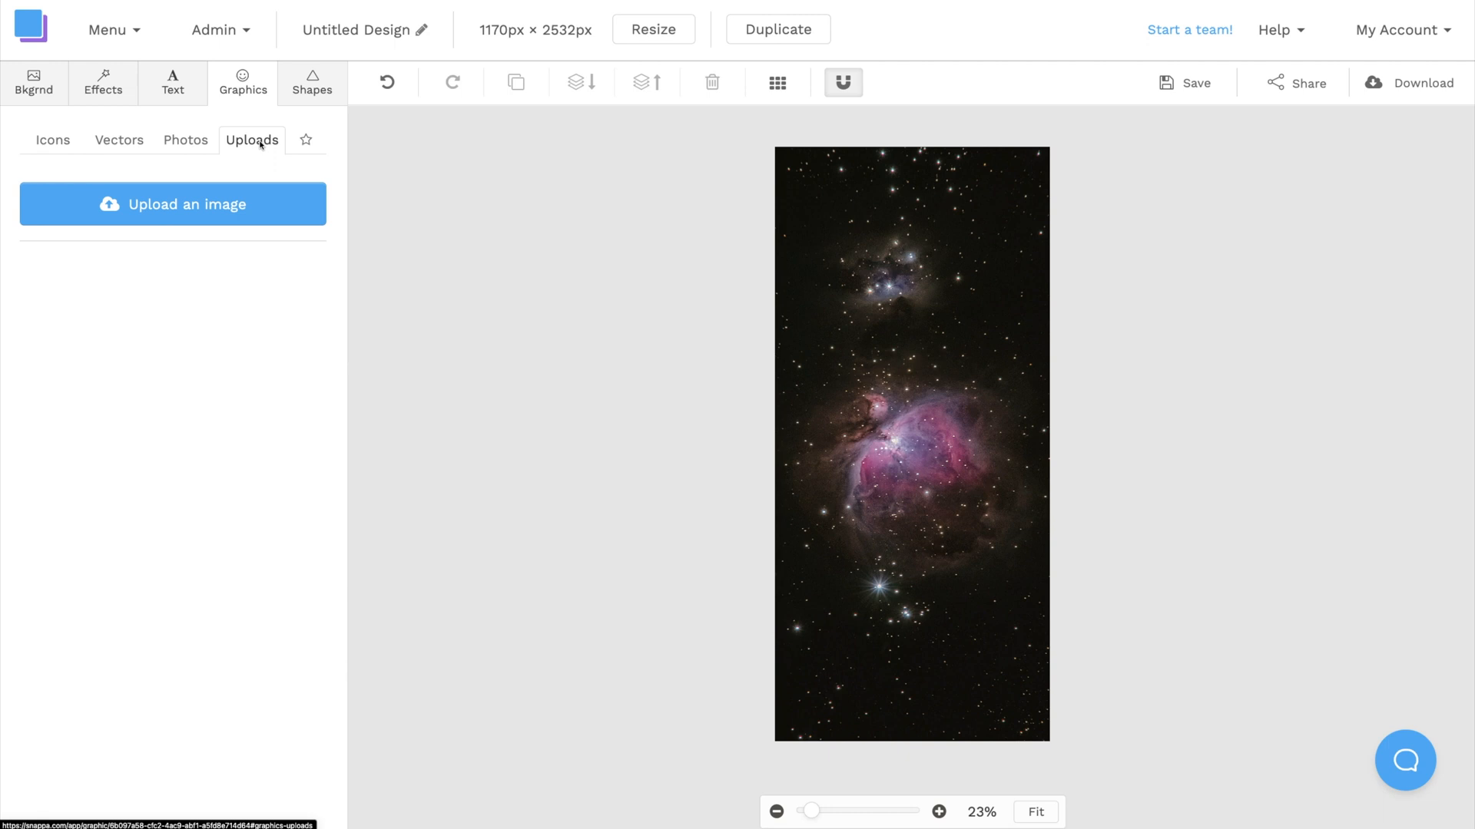
{"action": "left_click", "coordinate": [186, 140]}
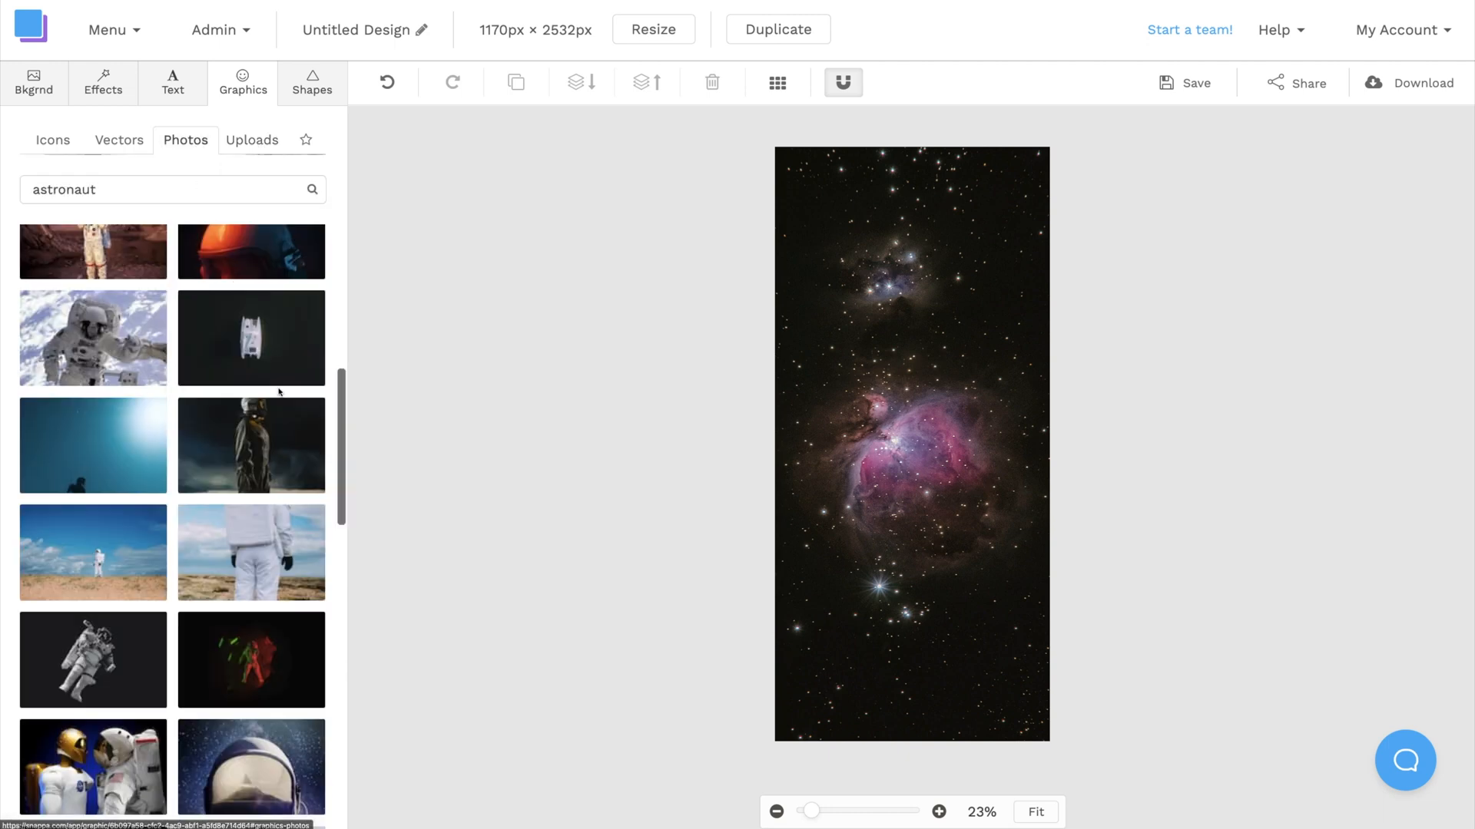
{"action": "mouse_move", "coordinate": [250, 446]}
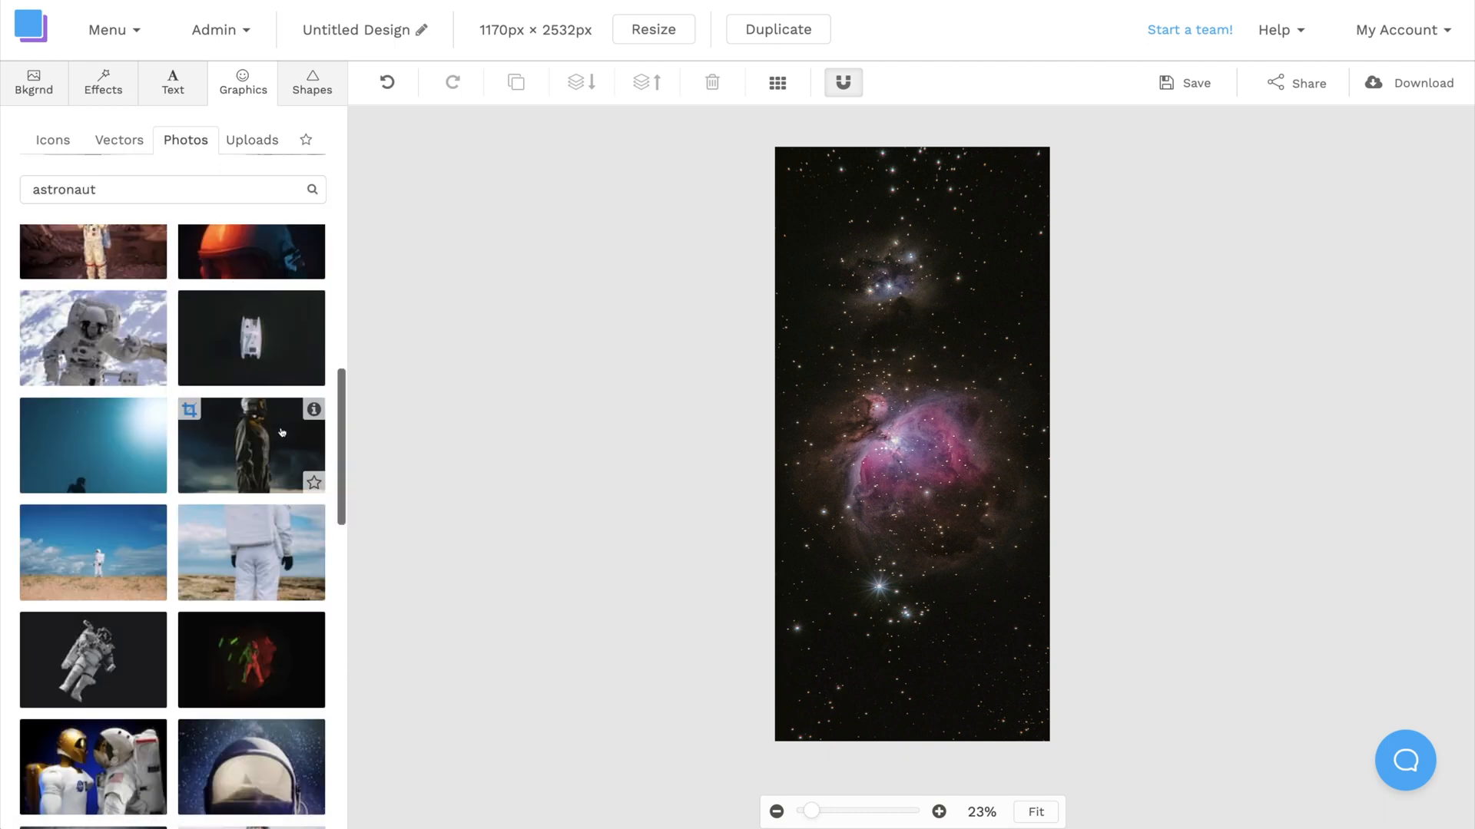
Add the standing astronaut photo and remove its image background so only the astronaut remains
{"action": "left_click", "coordinate": [251, 445]}
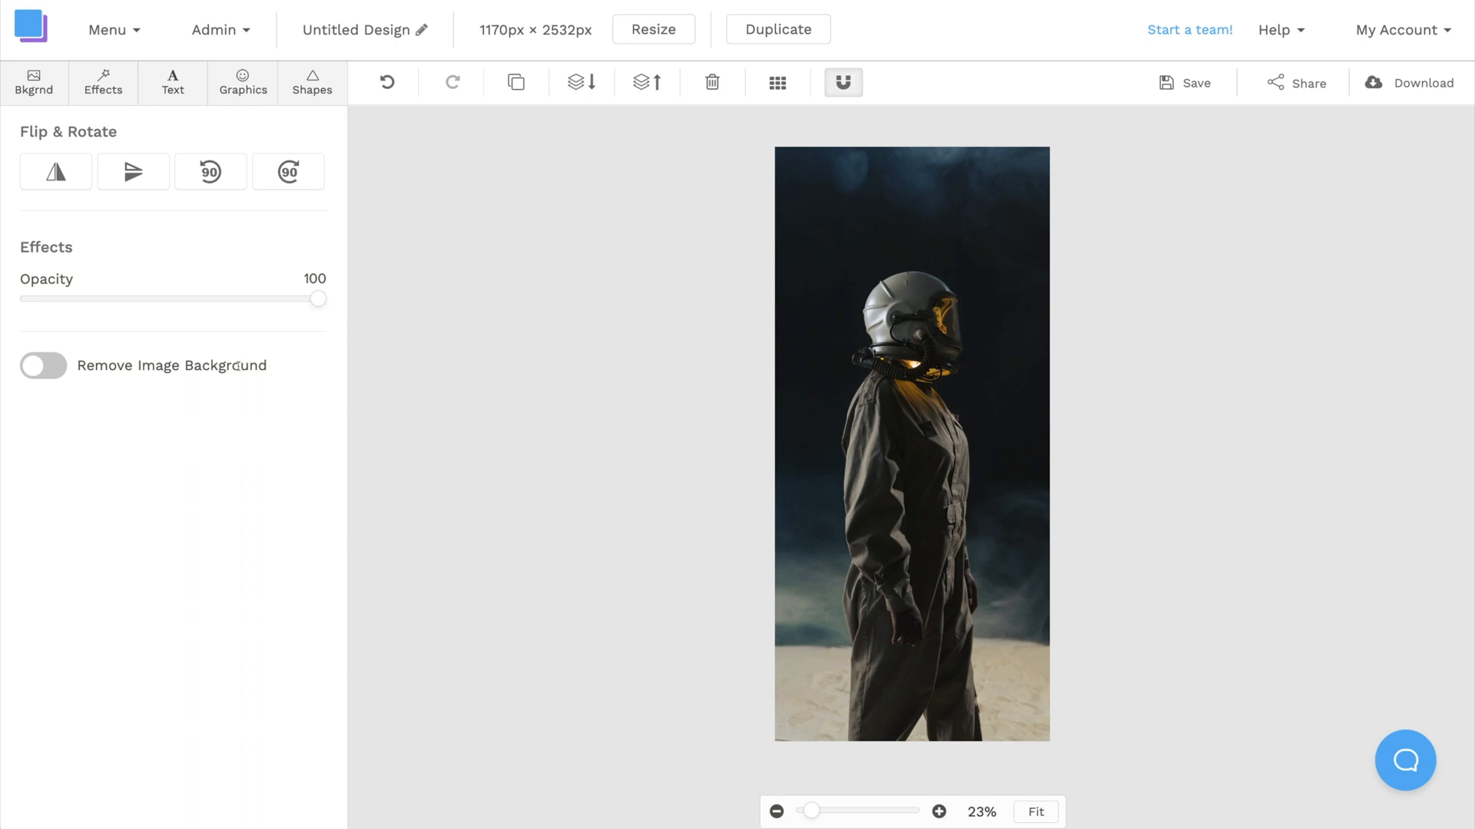
{"action": "left_click", "coordinate": [43, 365]}
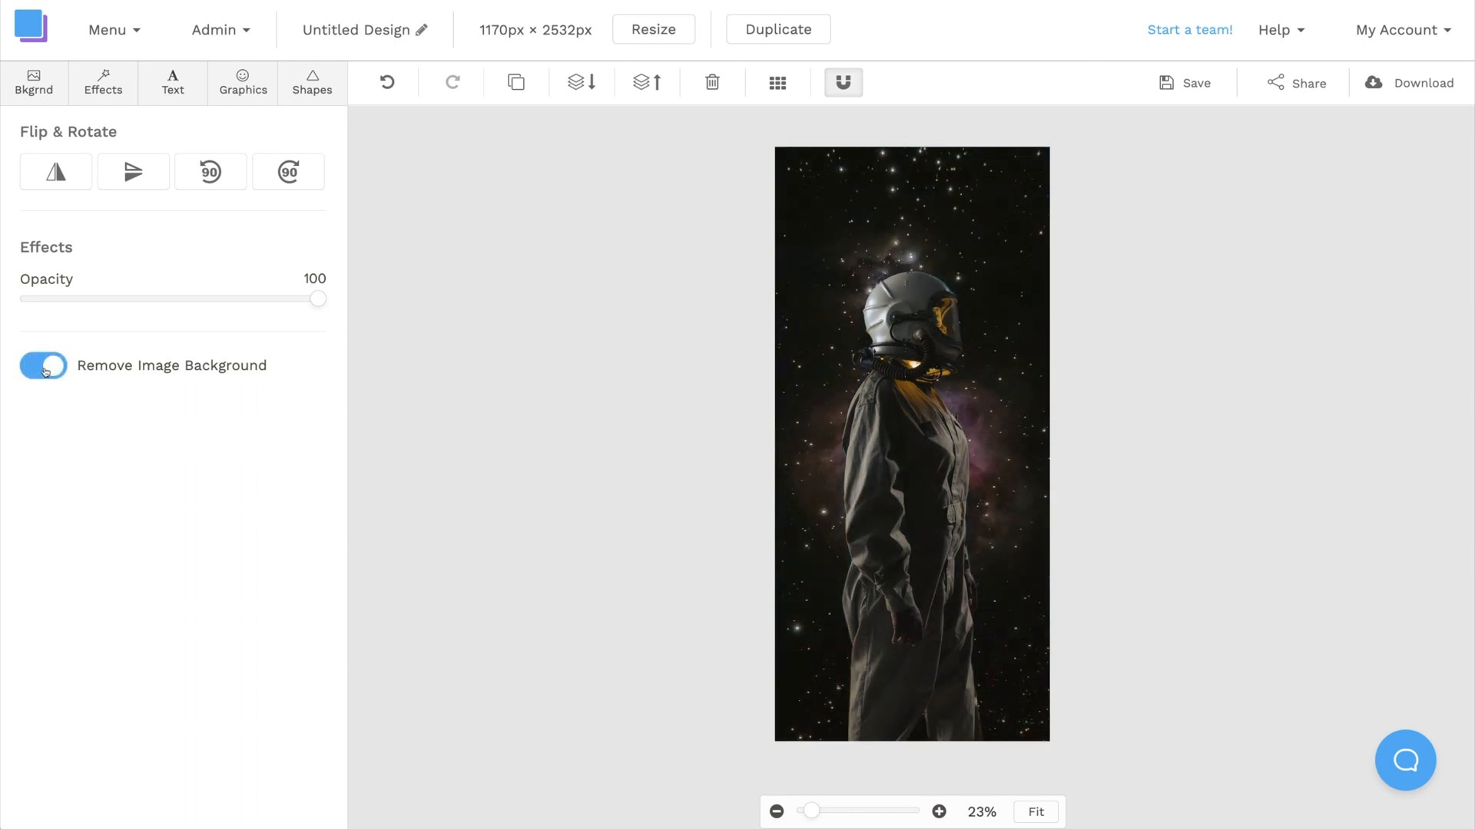
{"action": "left_click", "coordinate": [43, 366]}
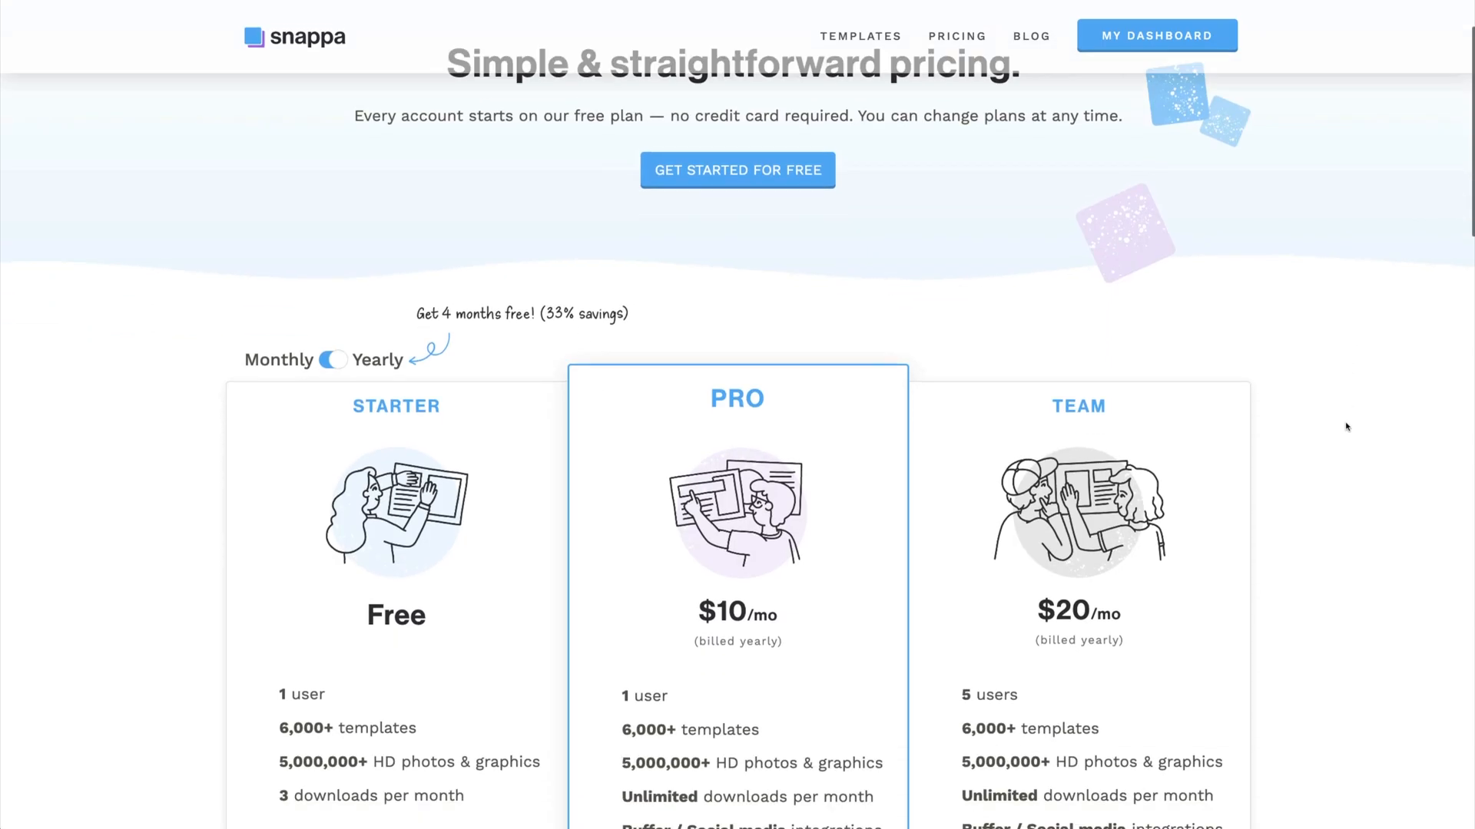
{"action": "scroll", "scroll_direction": "down", "scroll_amount": 3}
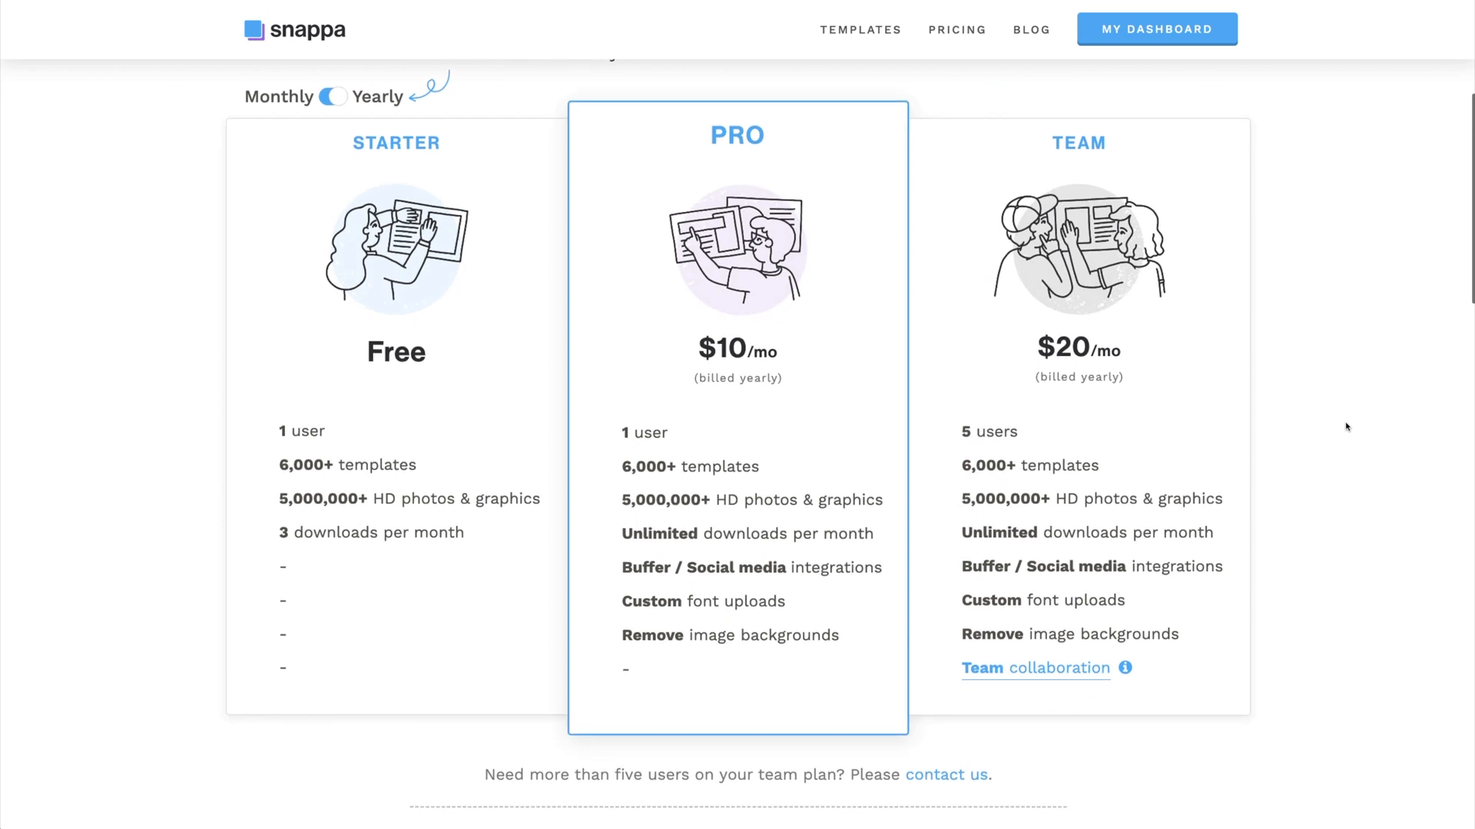
{"action": "double_click", "coordinate": [652, 634]}
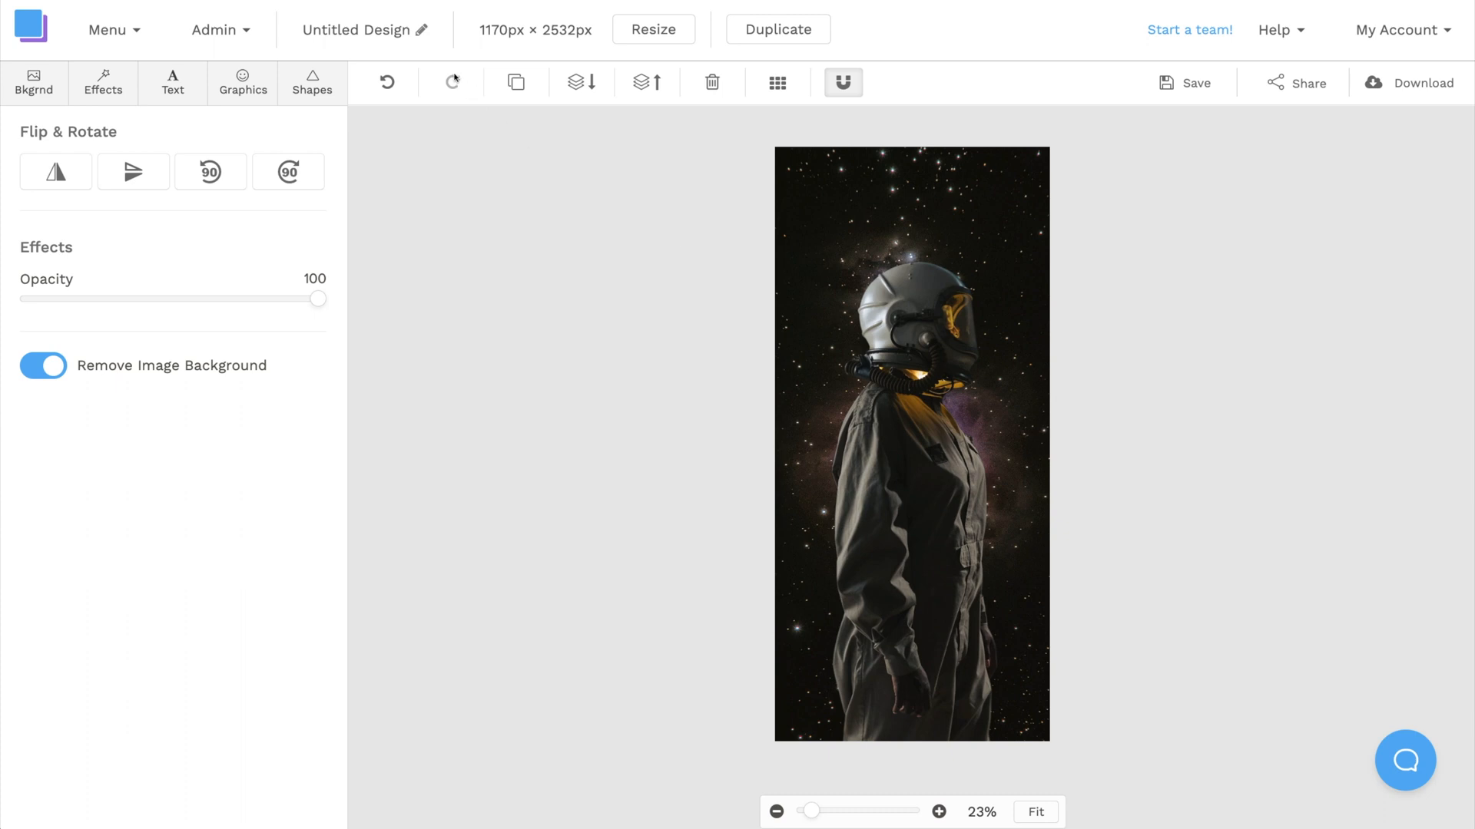
Name the design 'Depth Wallpaper' and download it as an image
{"action": "type", "text": "Depth Wallpaper"}
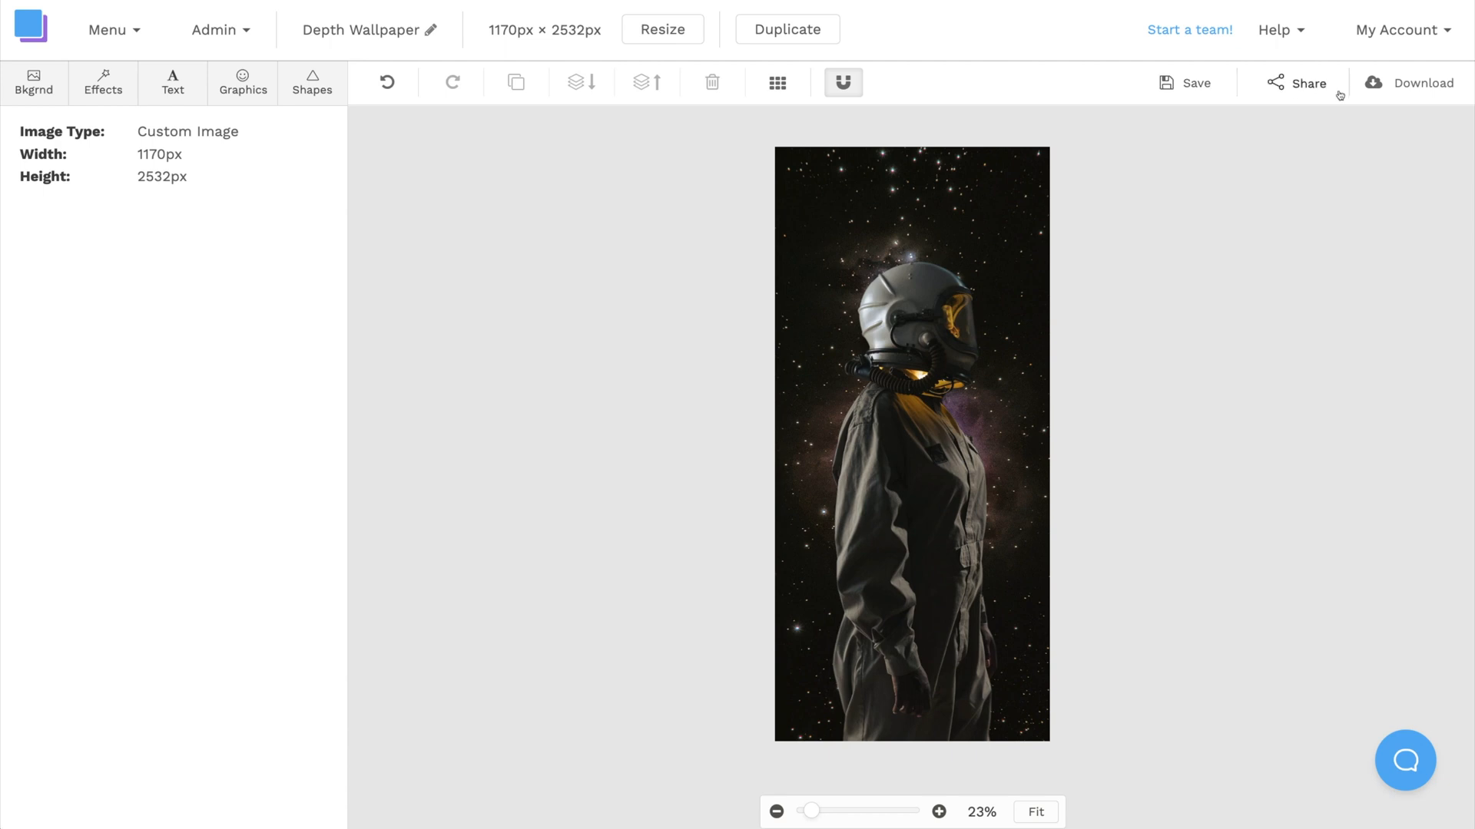
{"action": "left_click", "coordinate": [1409, 83]}
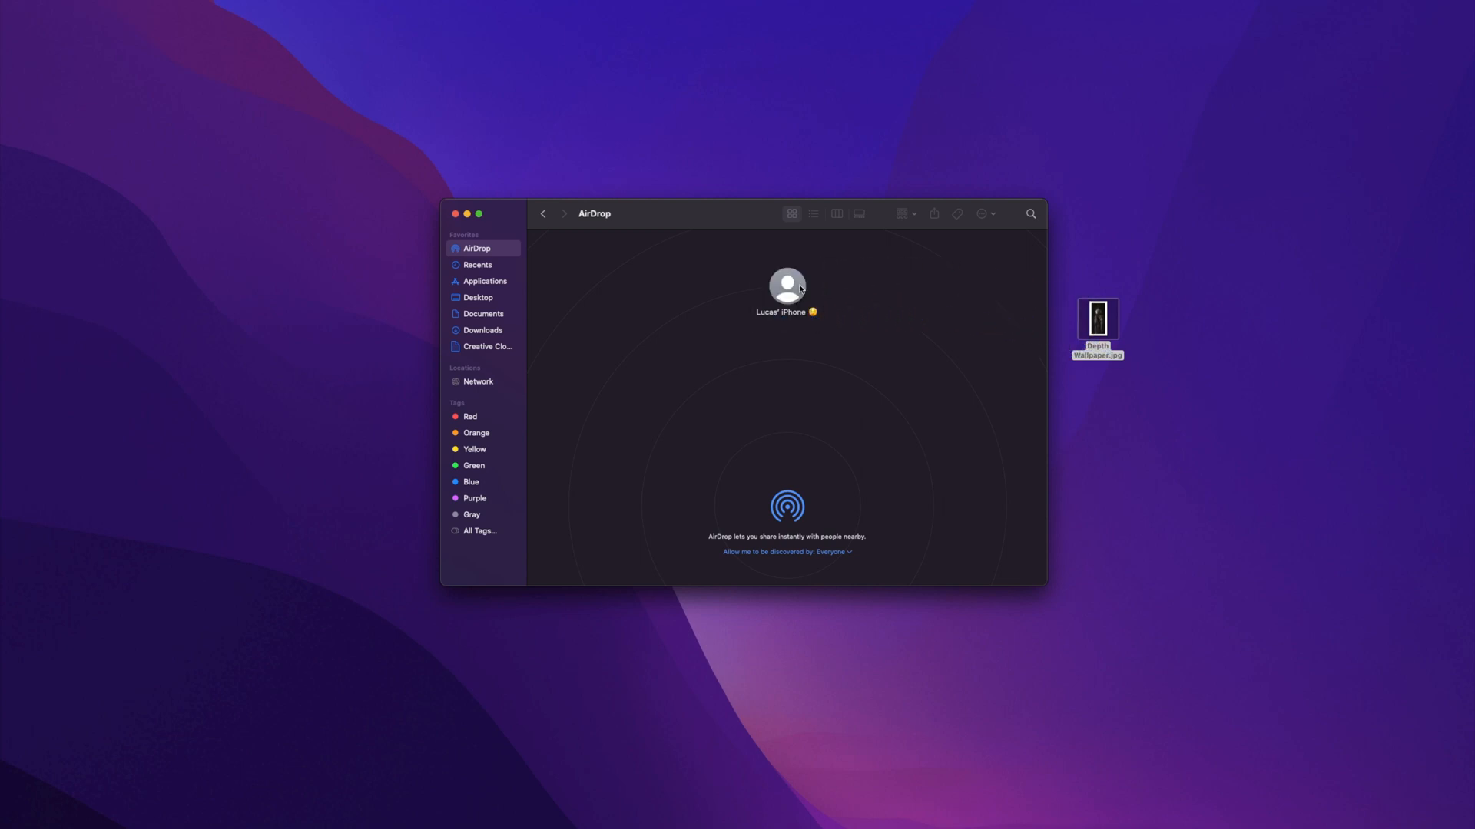
AirDrop Depth Wallpaper.jpg from Finder to the nearby iPhone
{"action": "left_click", "coordinate": [786, 286]}
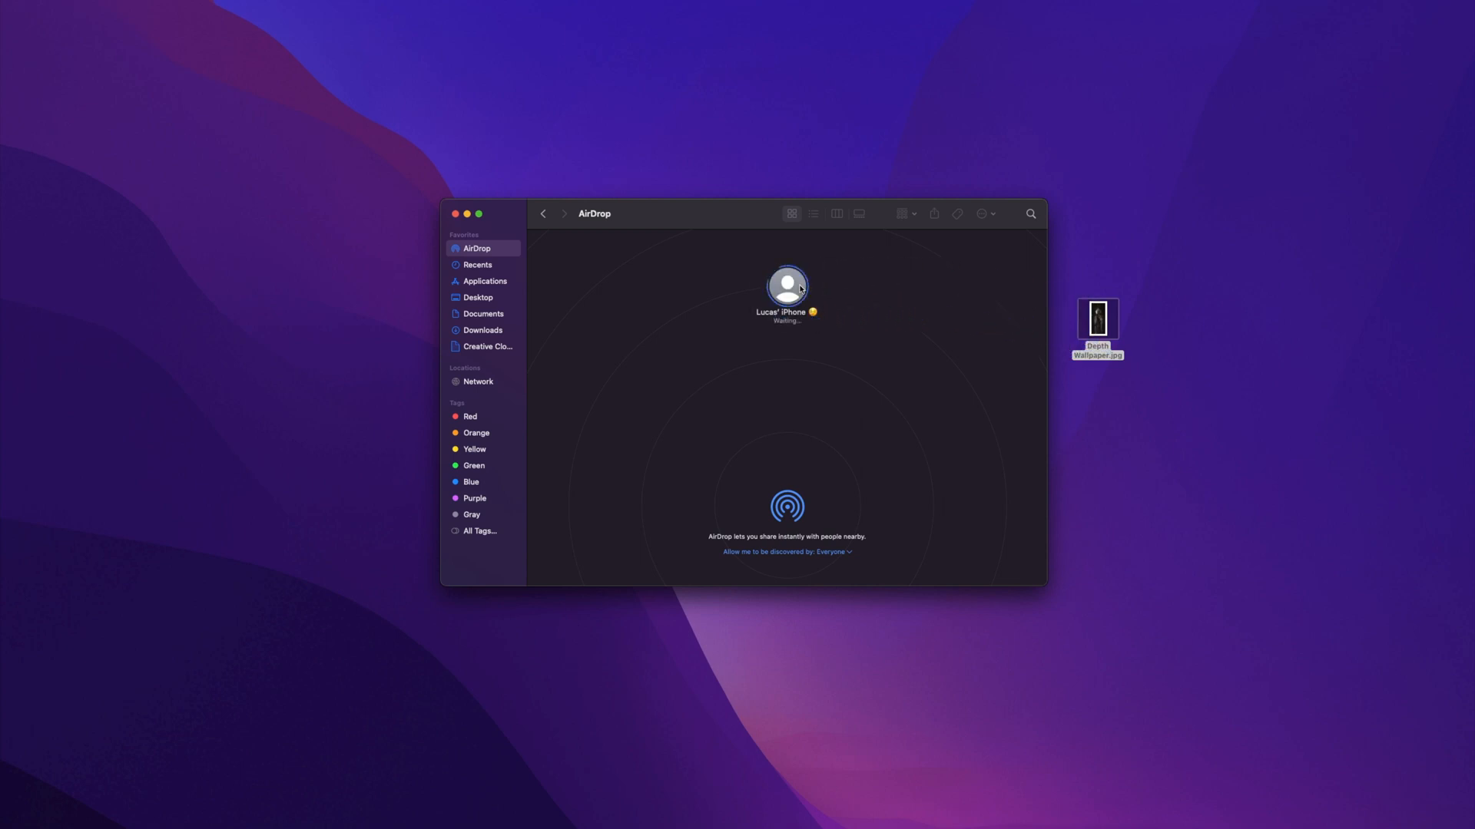
{"action": "left_click", "coordinate": [786, 287]}
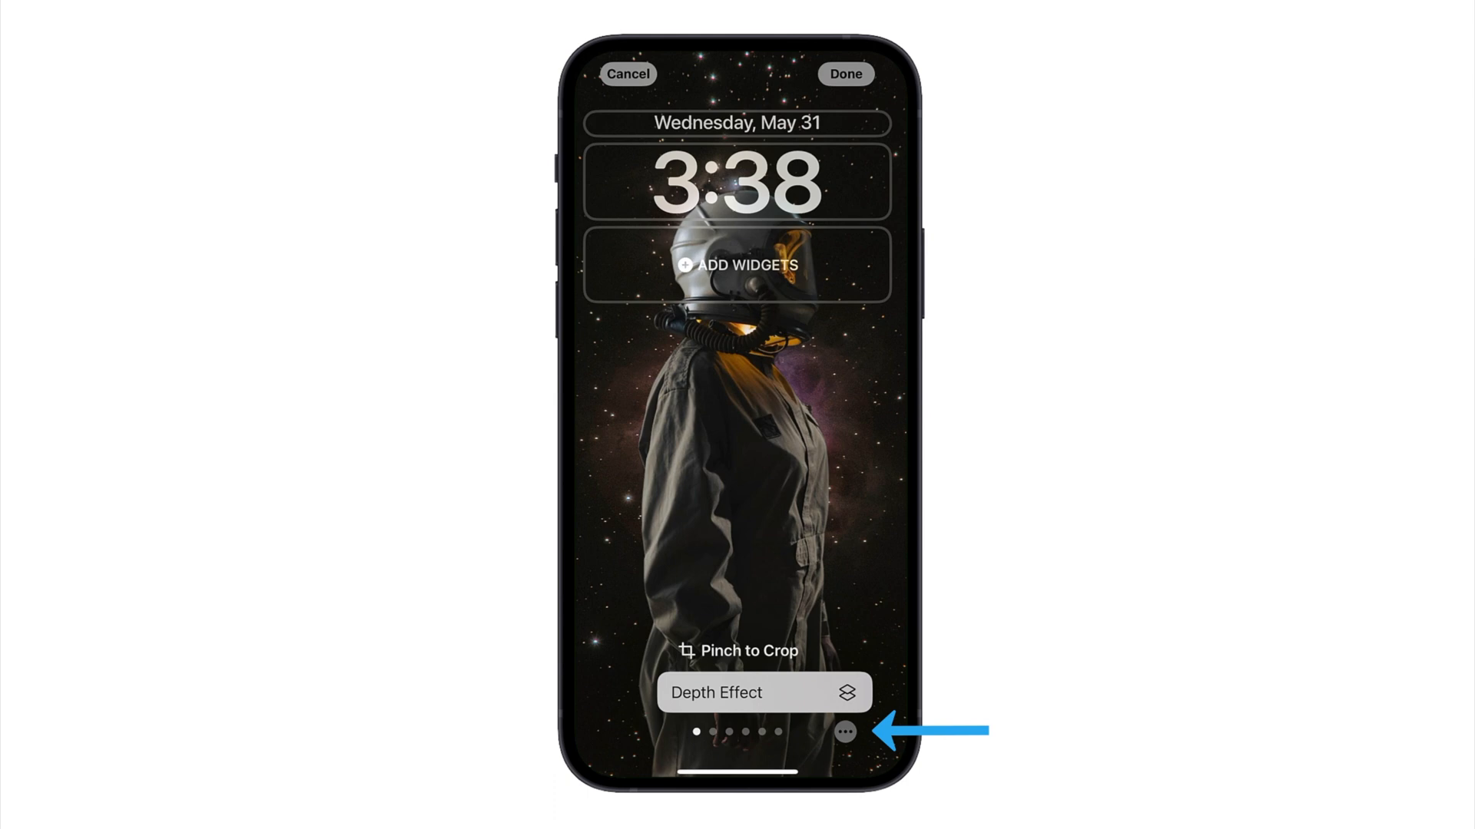
Enable Depth Effect so the helmet overlaps the clock, then set it as the wallpaper pair
{"action": "left_click", "coordinate": [843, 733]}
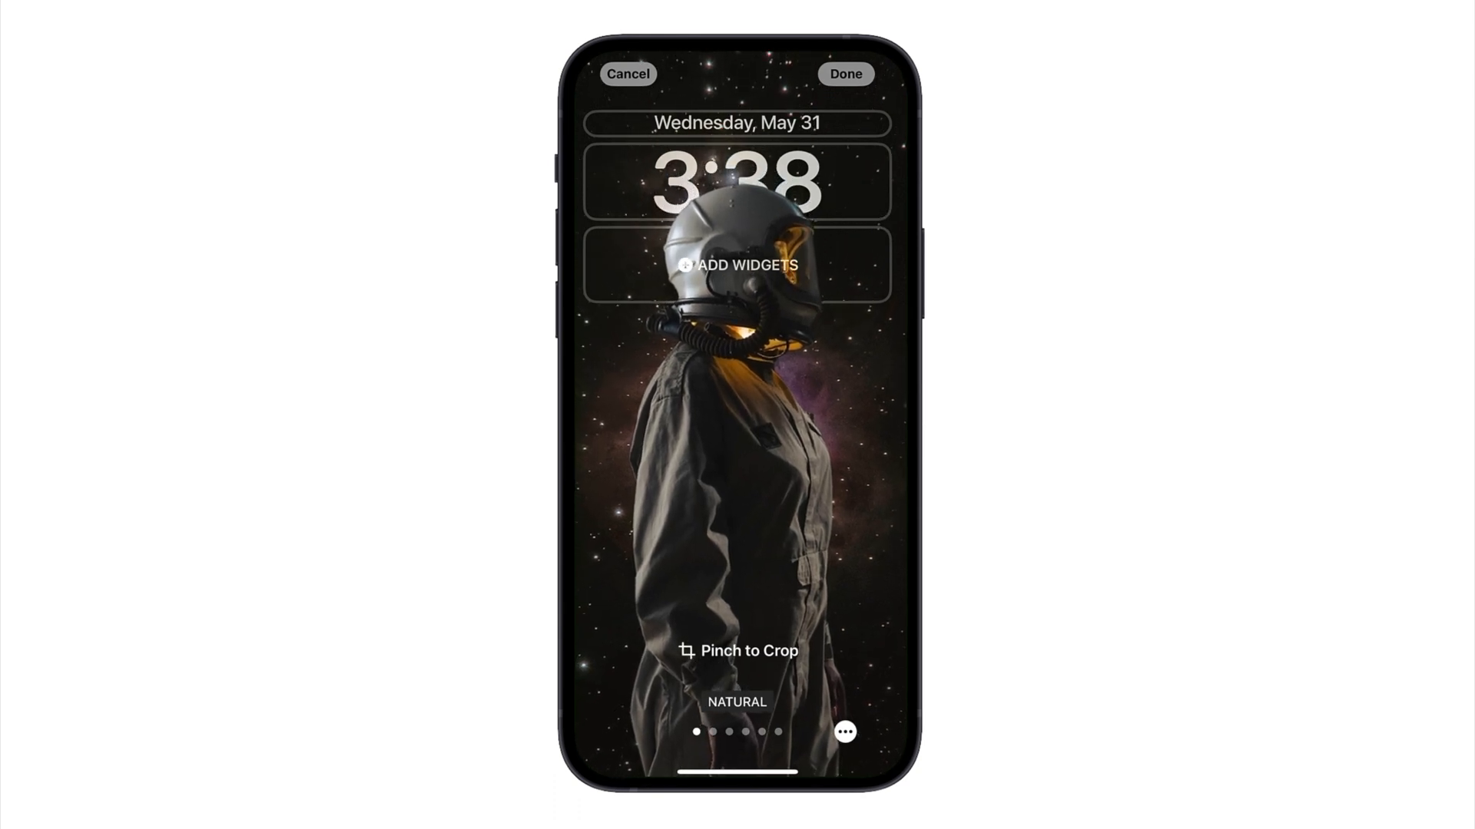
{"action": "left_click", "coordinate": [843, 74]}
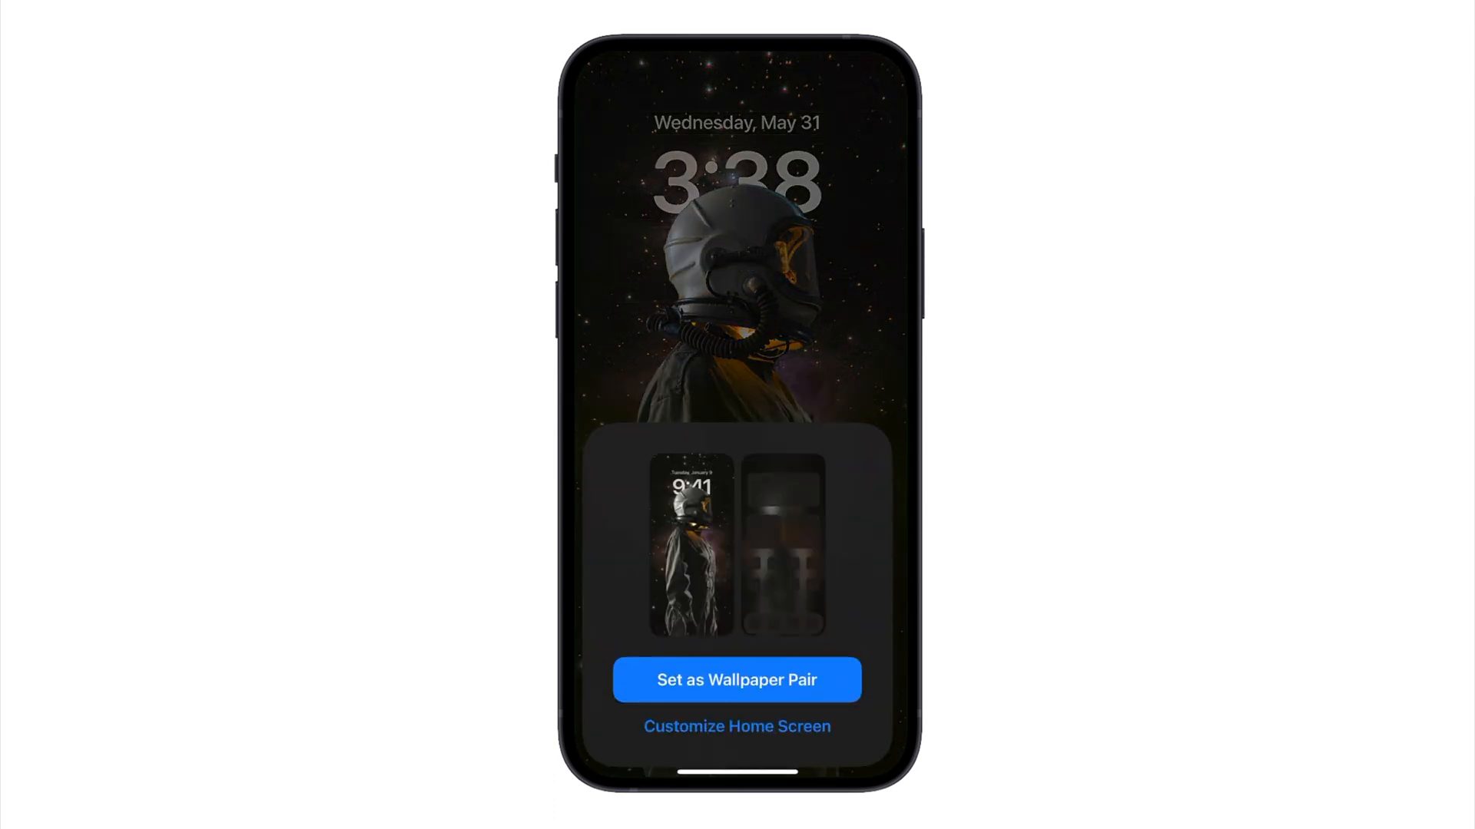
{"action": "left_click", "coordinate": [736, 681]}
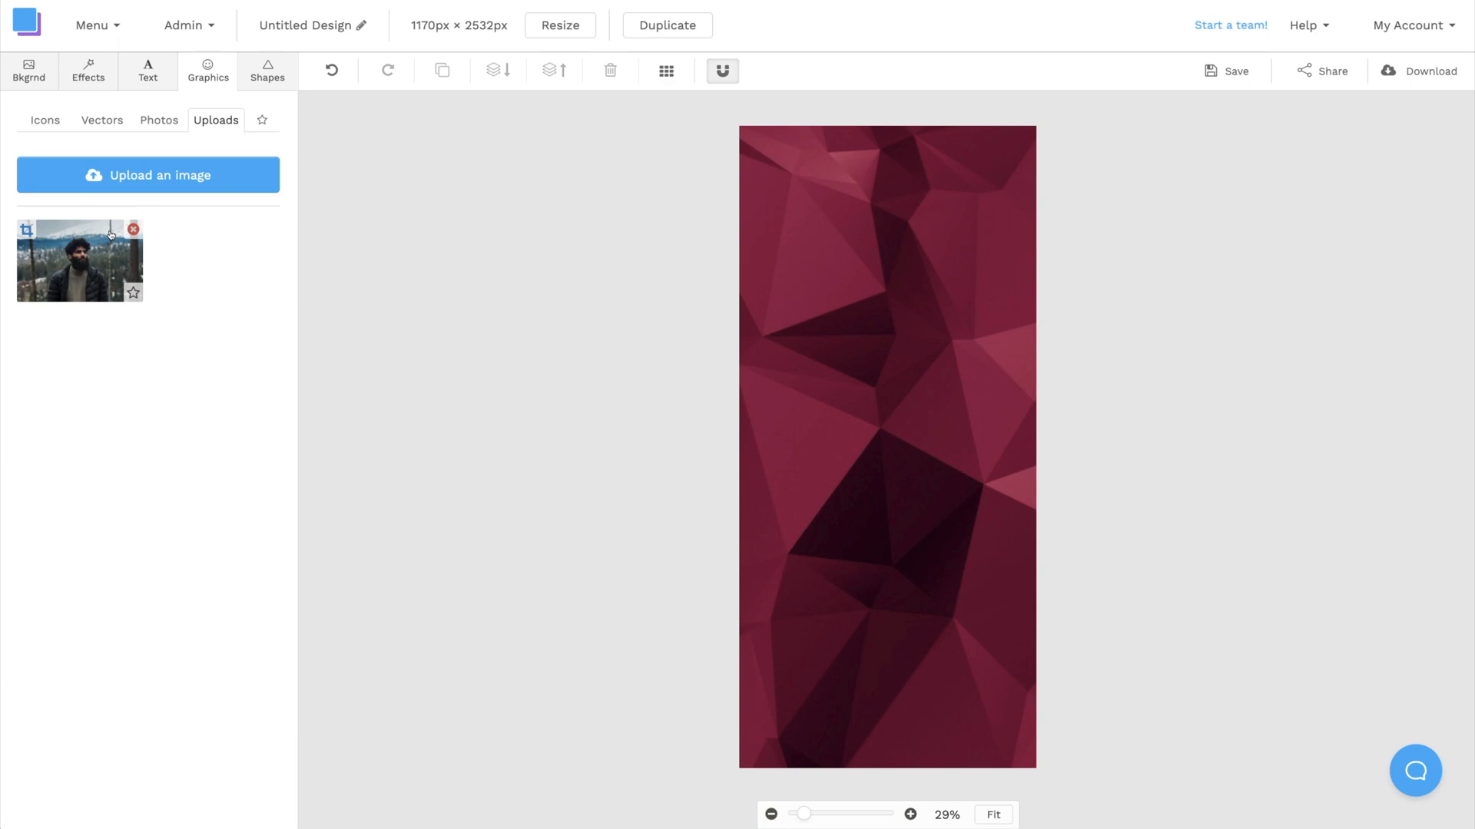
Return to the Snappa dashboard and scroll through the tall story-format templates
{"action": "left_click", "coordinate": [66, 261]}
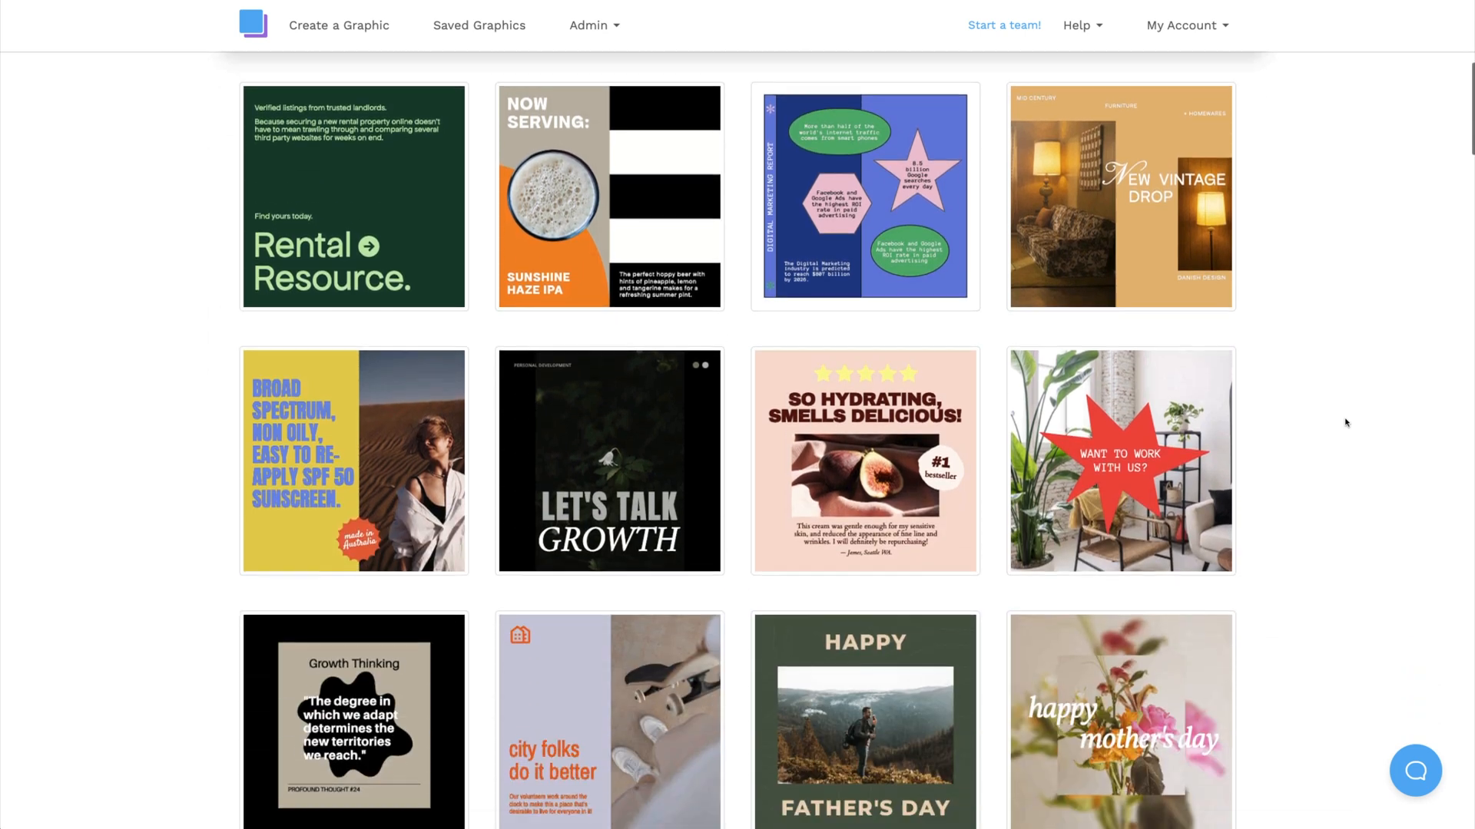
{"action": "scroll", "scroll_direction": "down", "scroll_amount": 3}
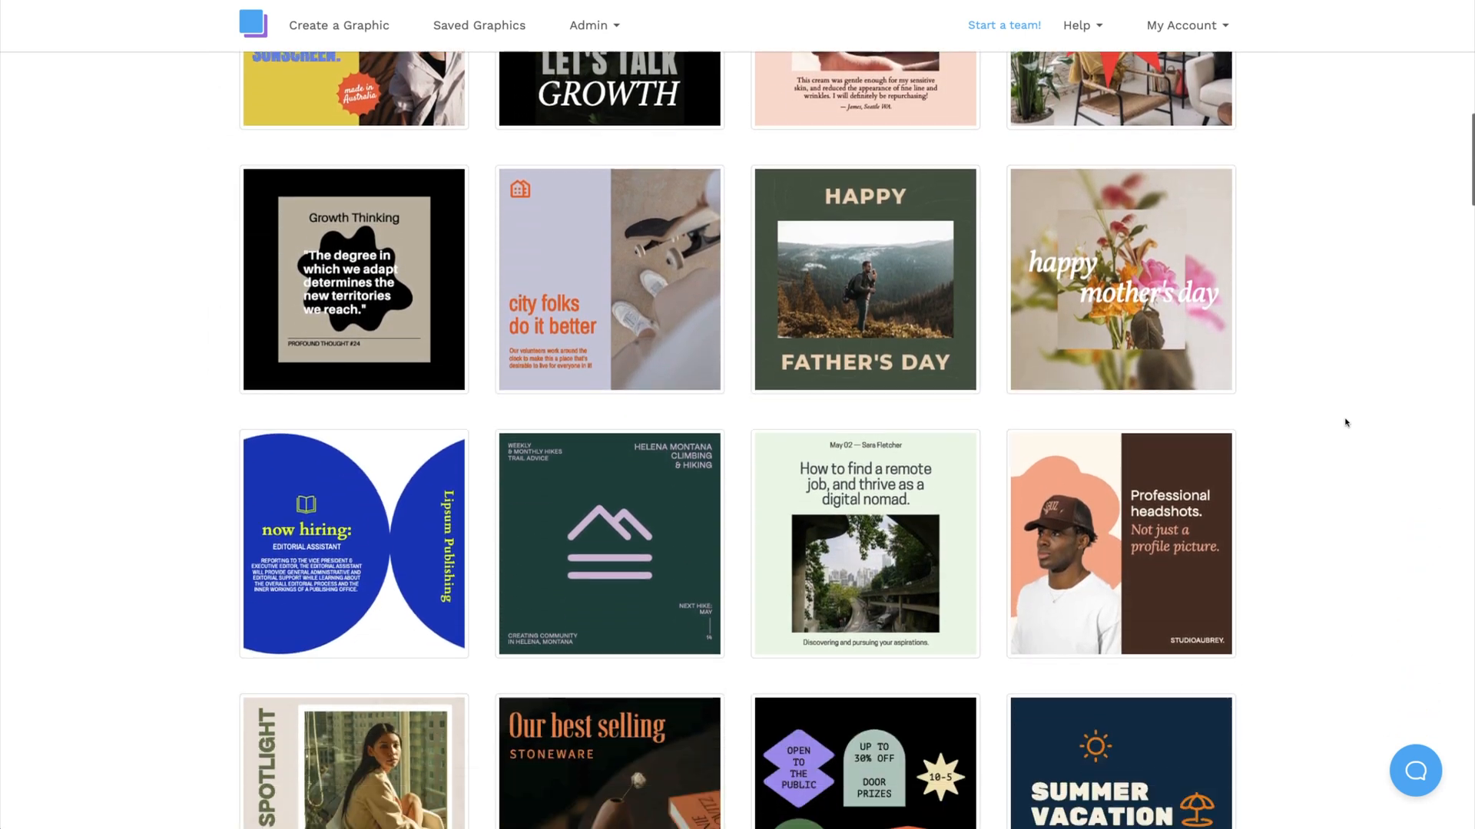
{"action": "scroll", "scroll_direction": "down", "scroll_amount": 3}
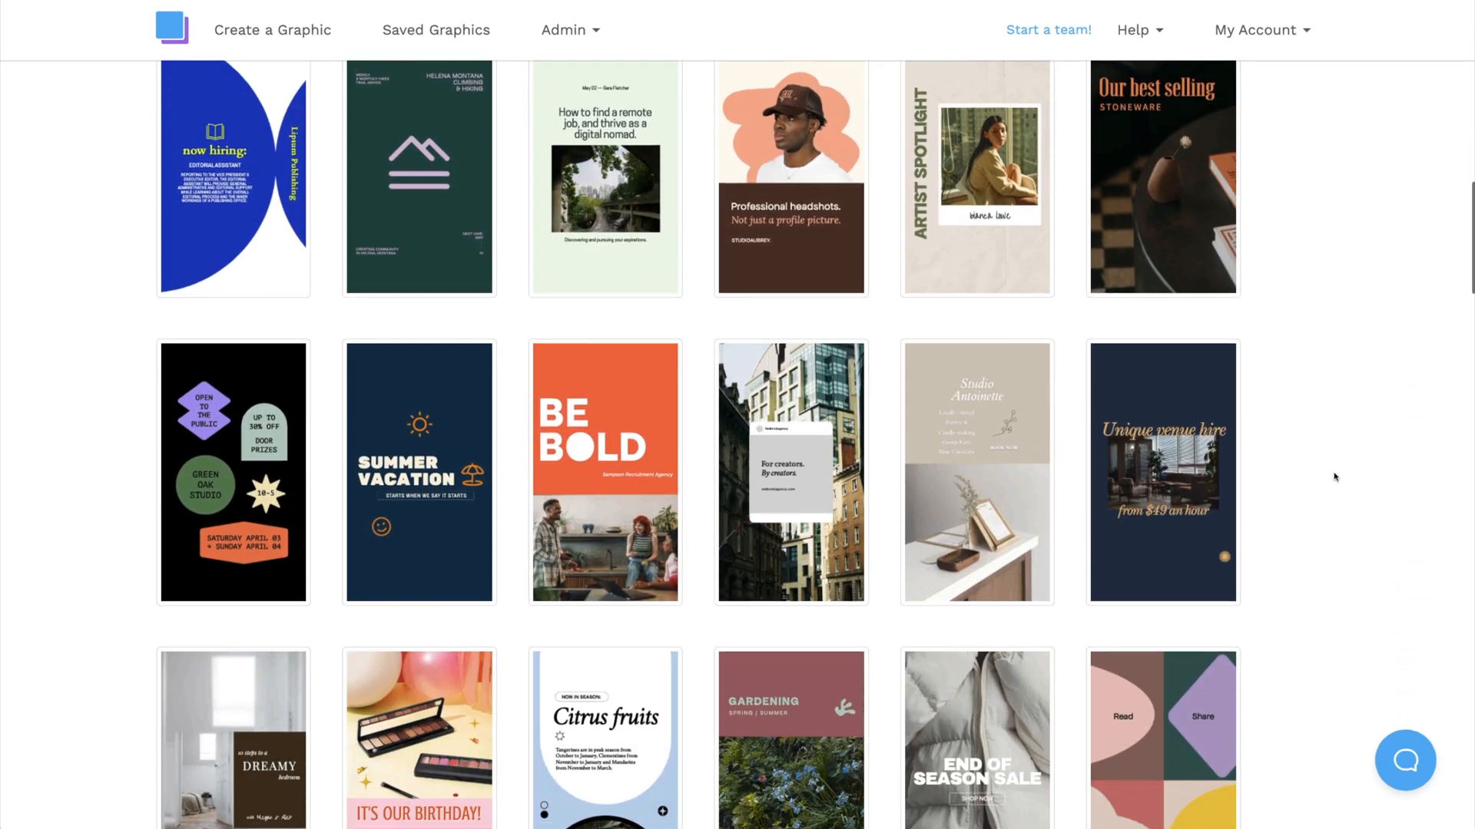
{"action": "scroll", "scroll_direction": "down", "scroll_amount": 3}
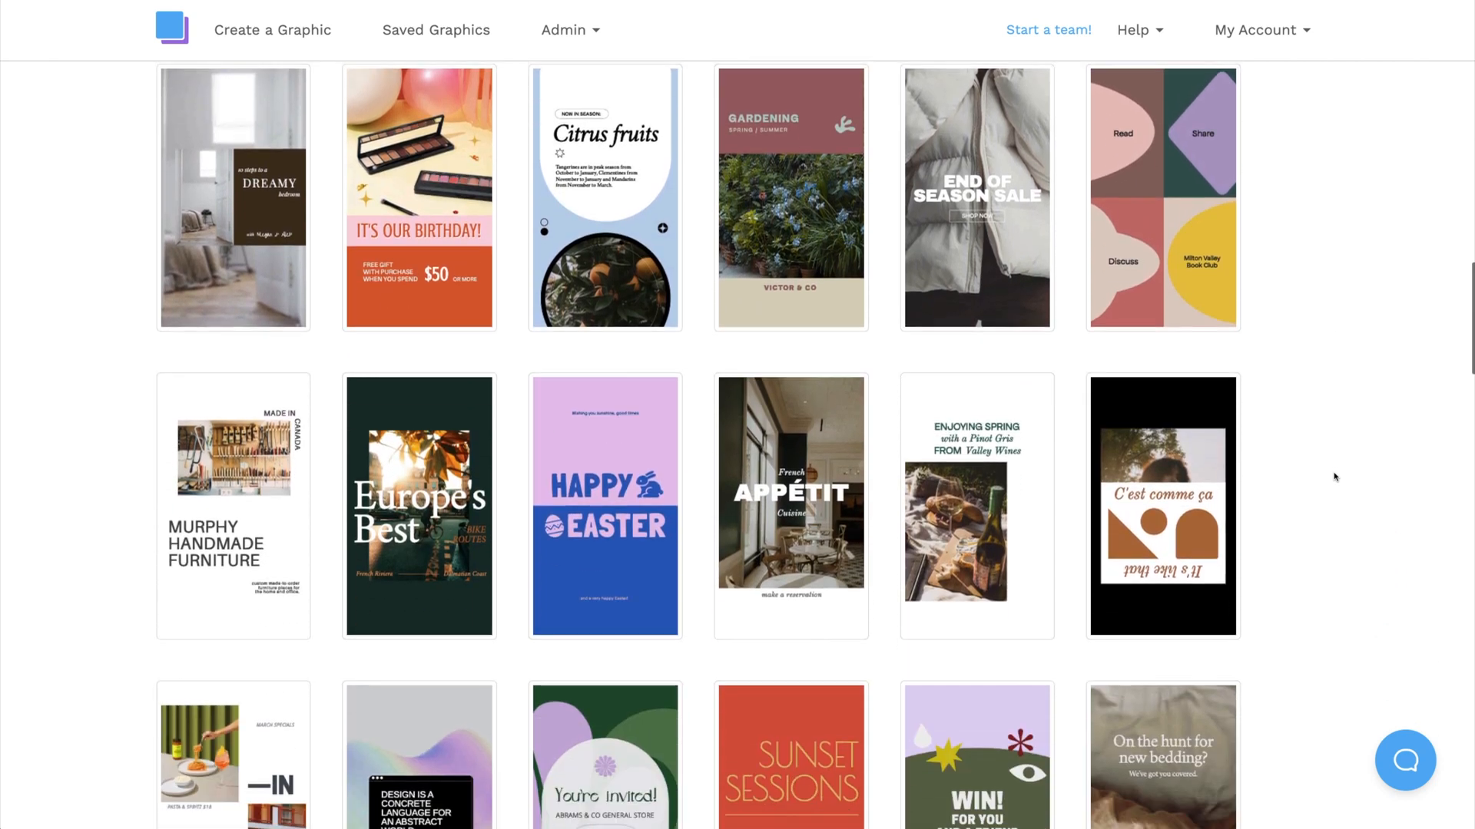
{"action": "scroll", "scroll_direction": "down", "scroll_amount": 3}
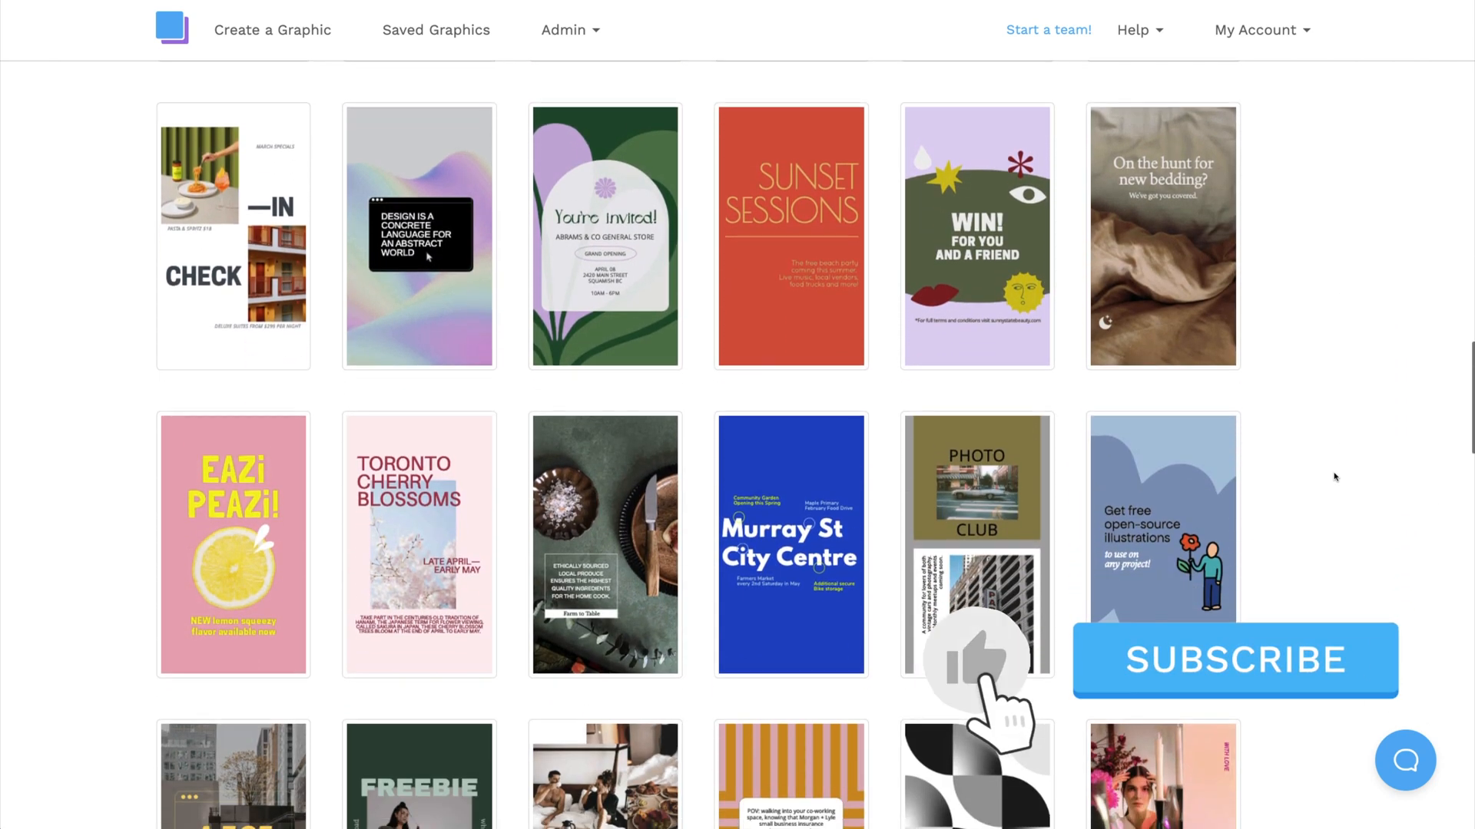